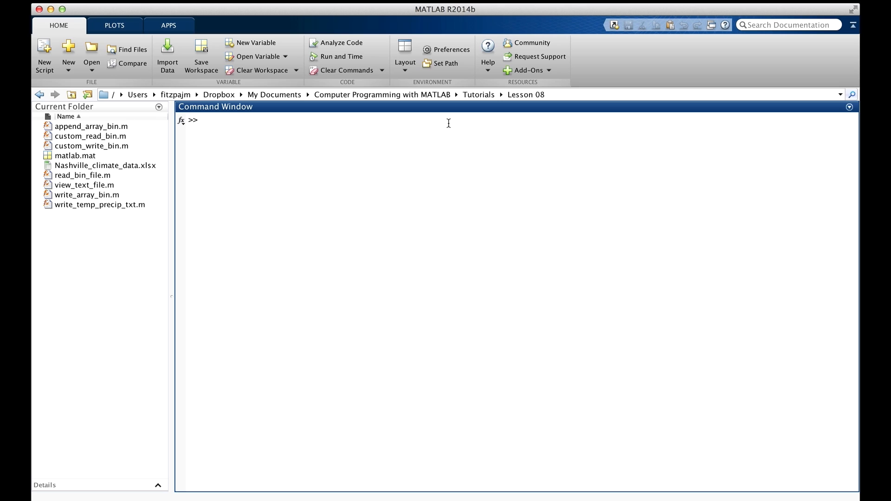
mouse_move(108, 154)
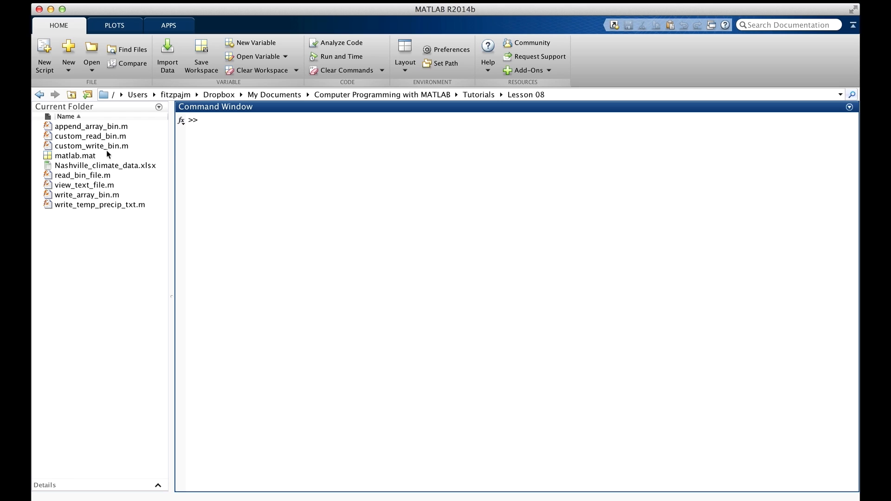
Run pwd to print the Lesson 08 current folder path.
left_click(243, 158)
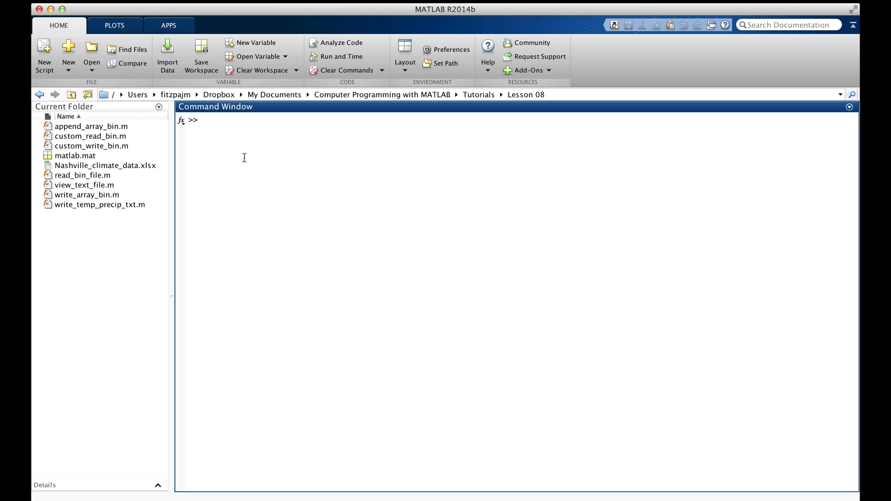
type("pwd")
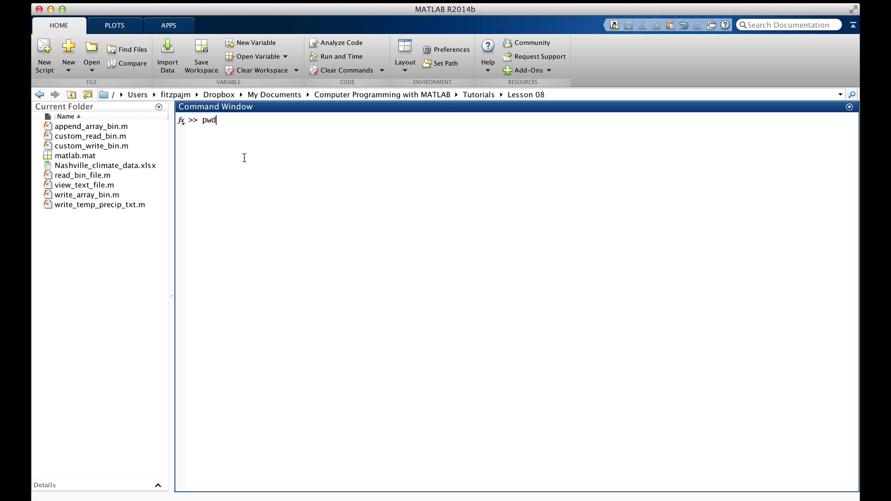
key("Enter")
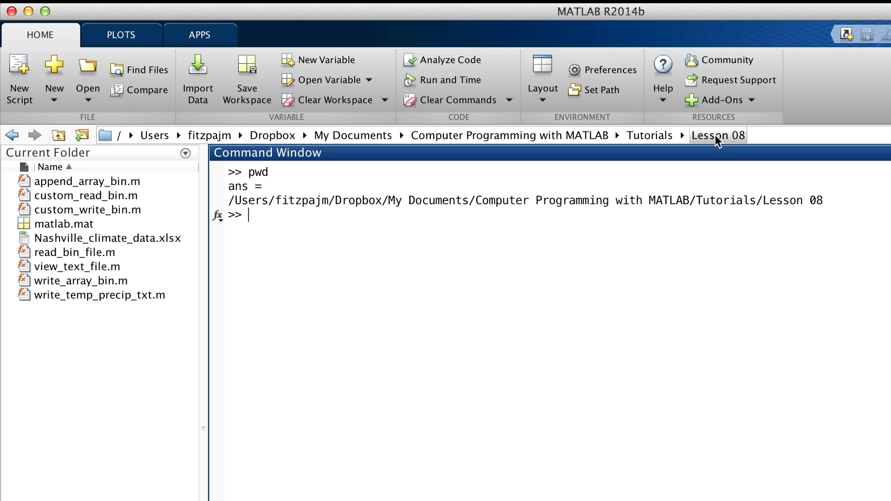
mouse_move(661, 152)
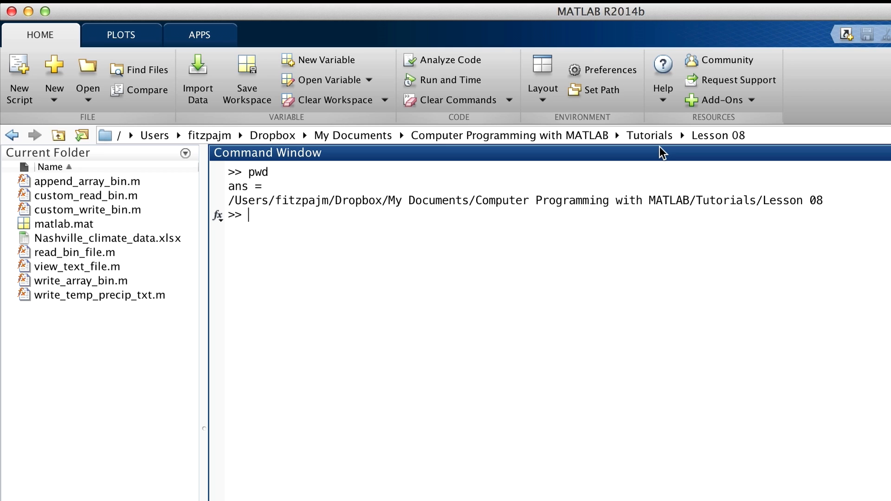
mouse_move(641, 158)
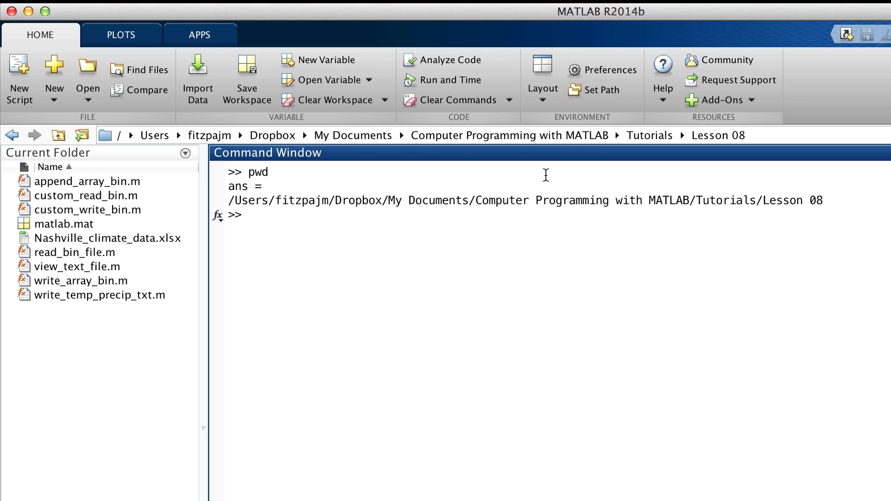
mouse_move(681, 156)
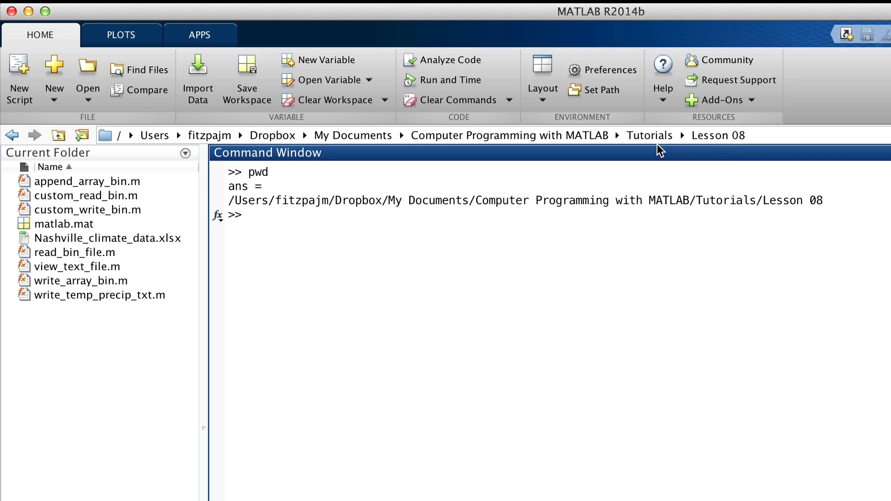
mouse_move(591, 146)
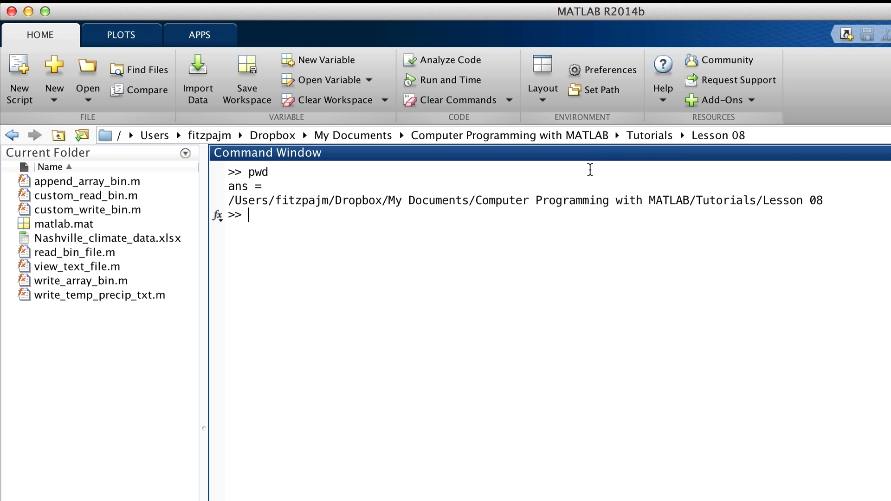
mouse_move(566, 192)
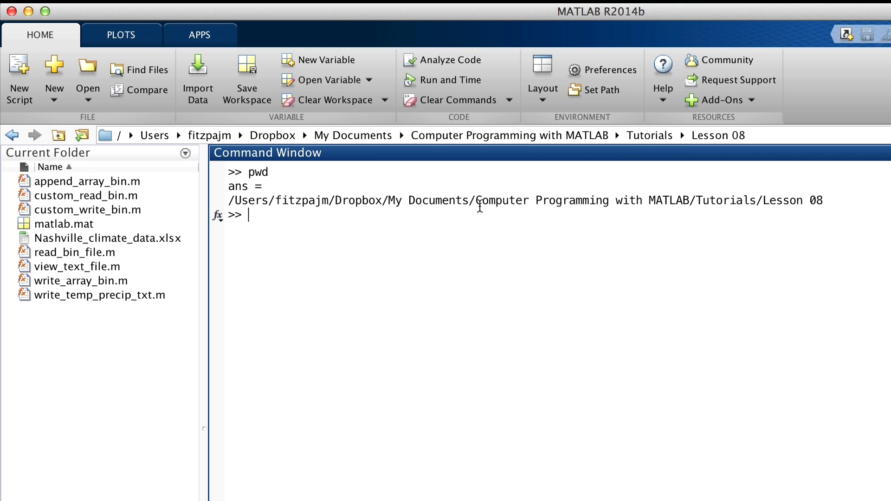
mouse_move(474, 246)
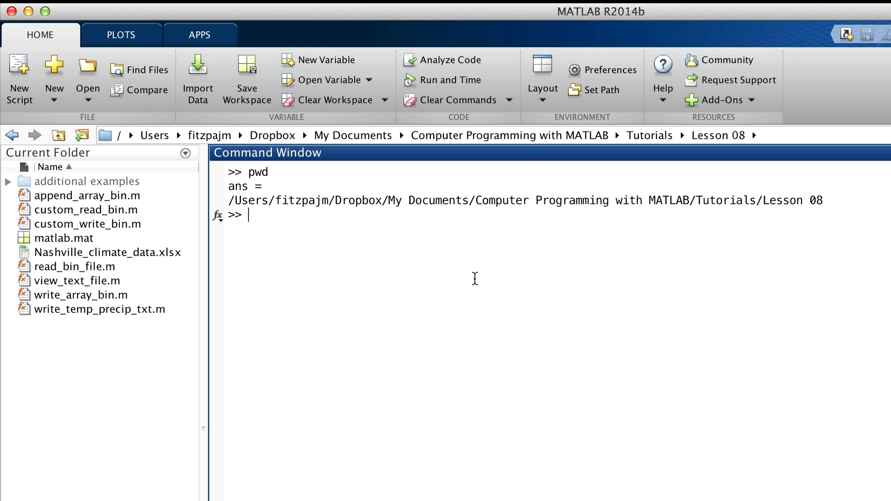
mouse_move(267, 203)
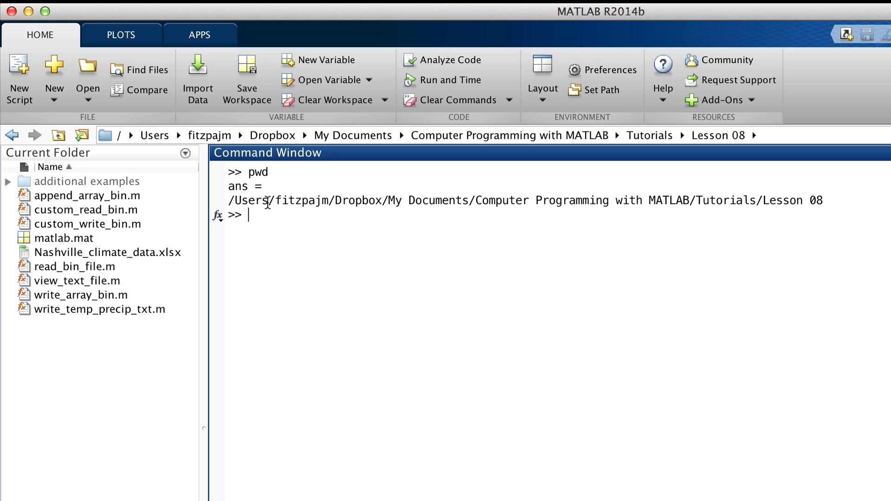
mouse_move(273, 201)
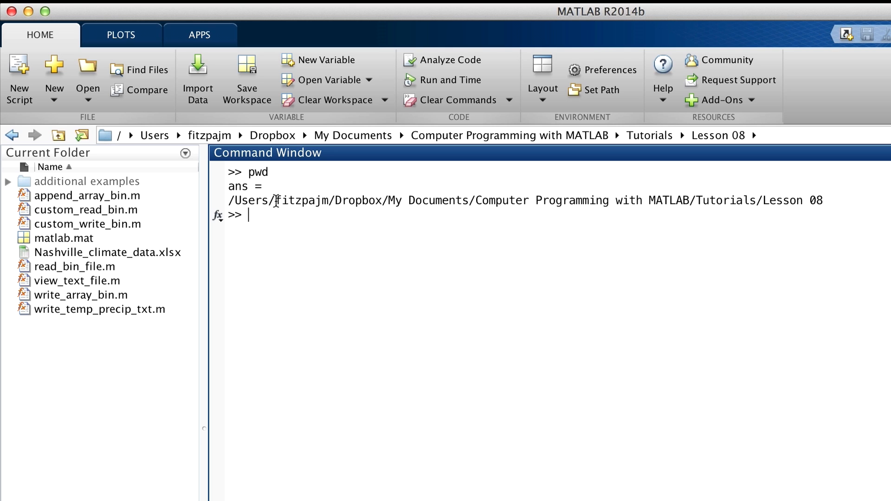
mouse_move(233, 195)
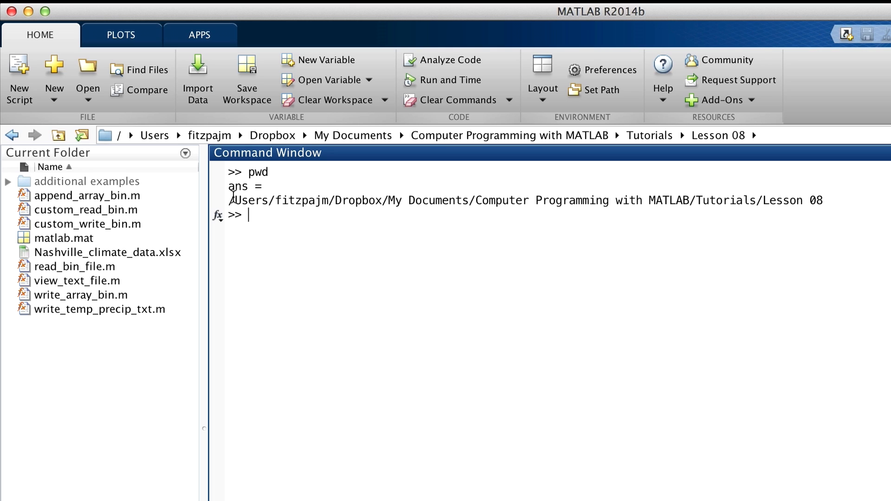
mouse_move(275, 214)
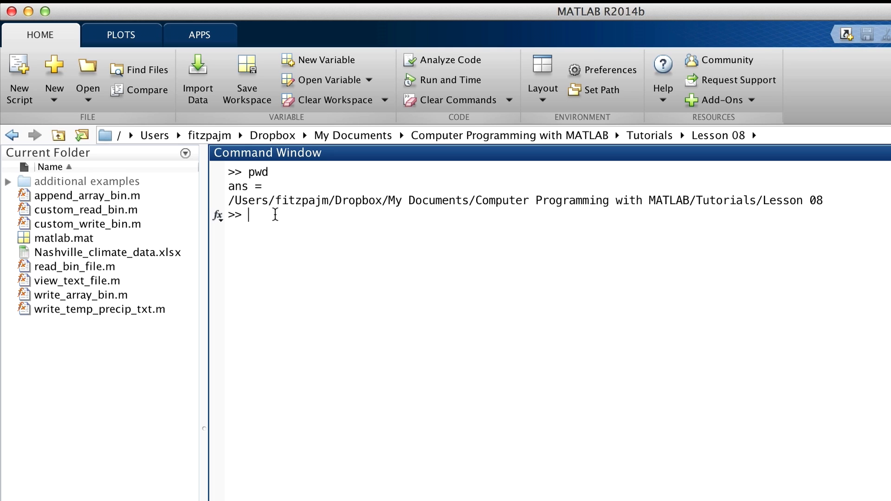
mouse_move(475, 249)
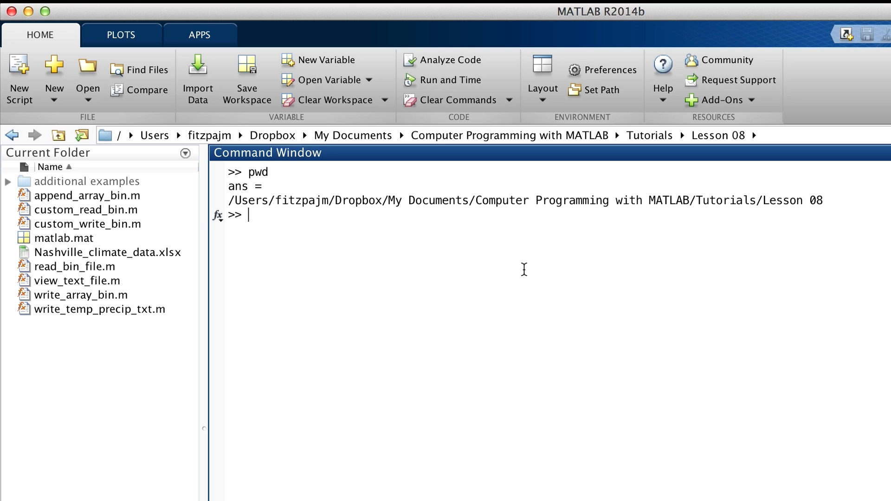
Enter ['C:', strrep(pwd, '/', '\')] to print the path with backslashes.
type("[")
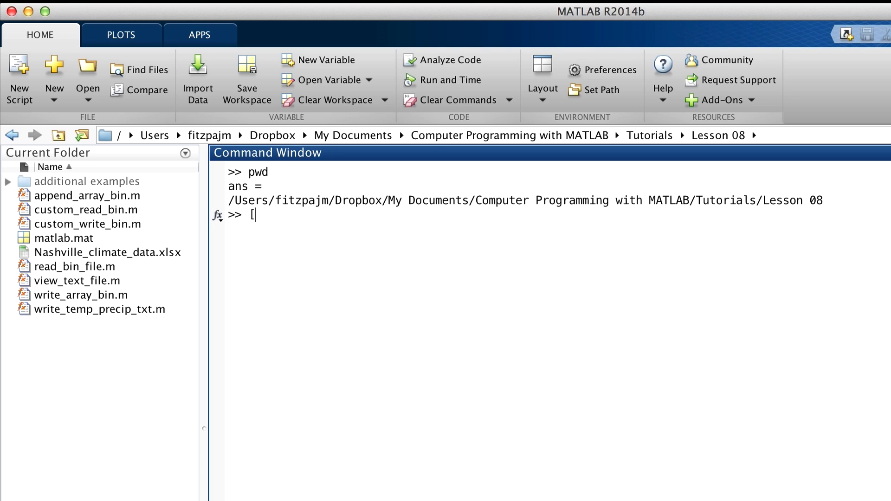
type("'C:', strrep(pwd")
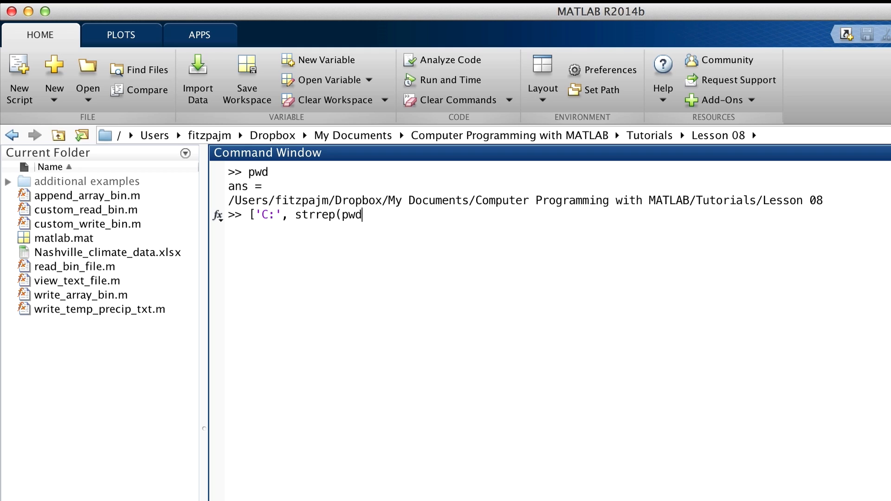
type(", '/', '\\")
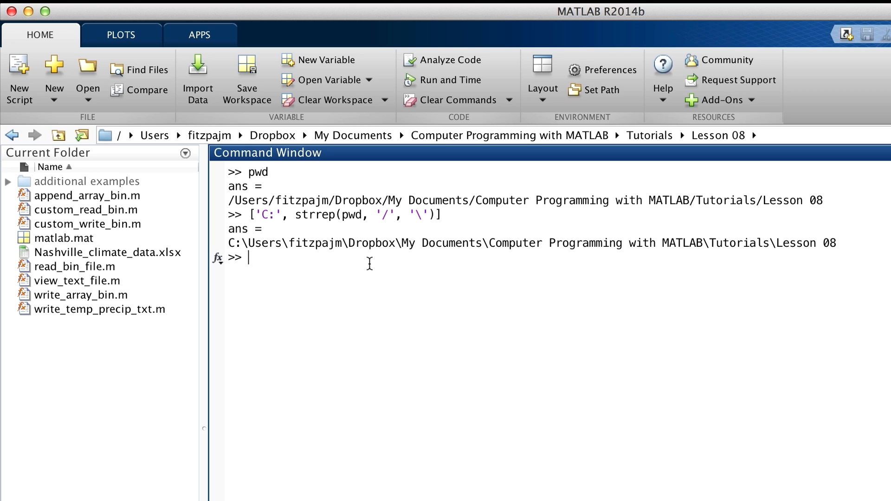
mouse_move(319, 227)
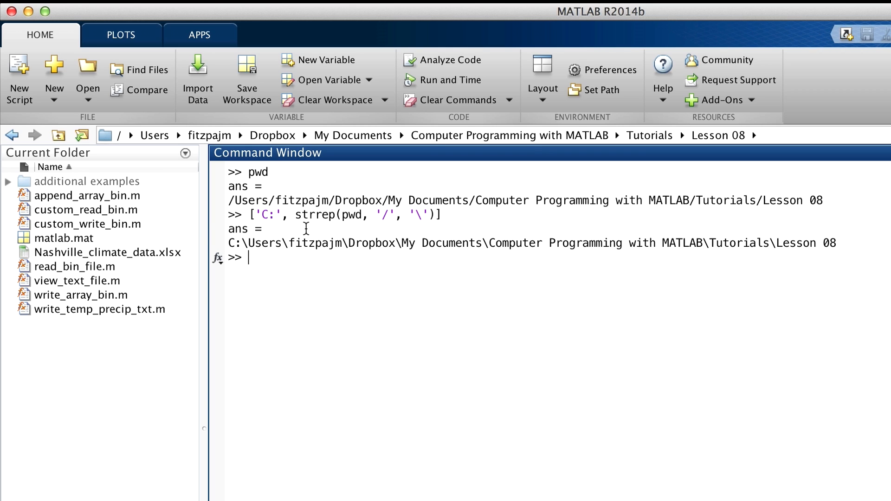
mouse_move(335, 232)
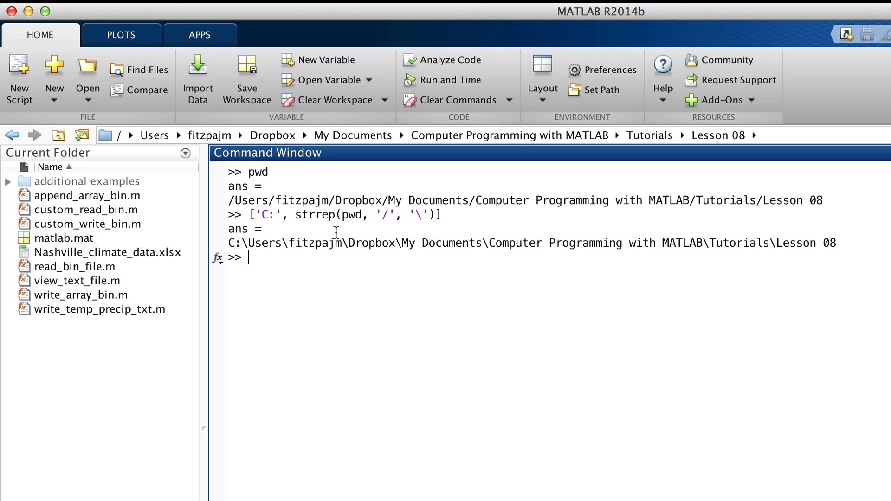
mouse_move(377, 225)
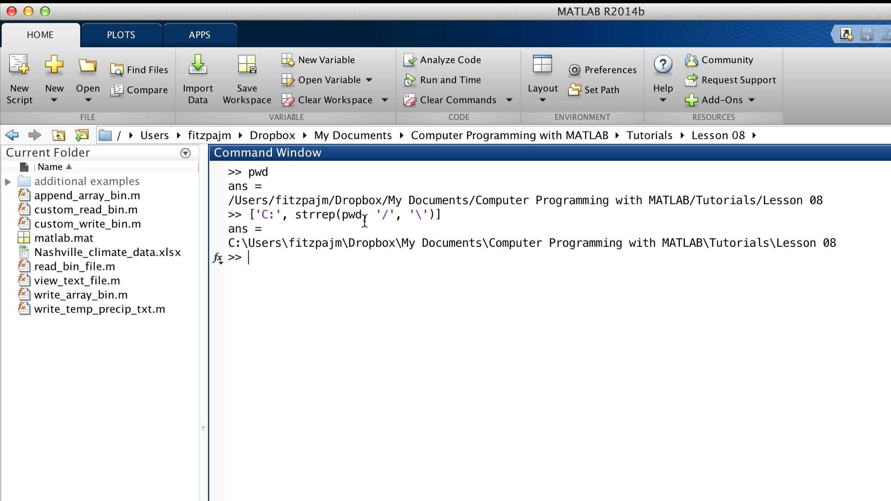
mouse_move(377, 220)
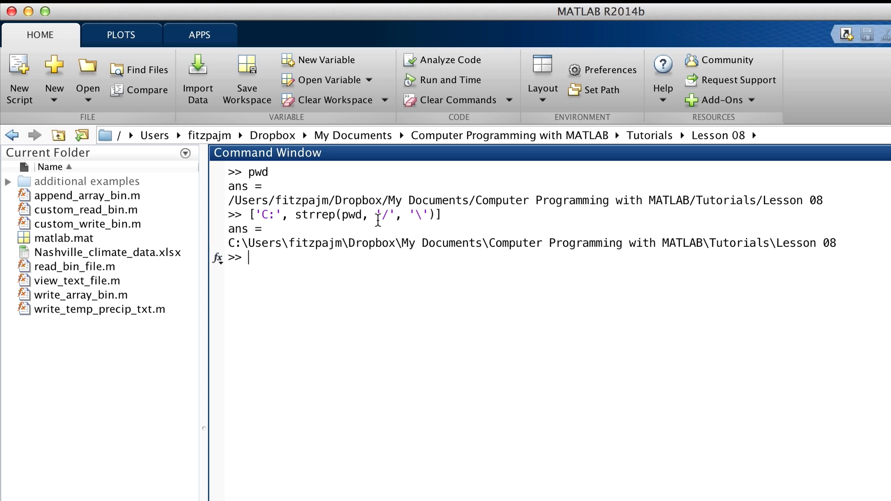
mouse_move(430, 217)
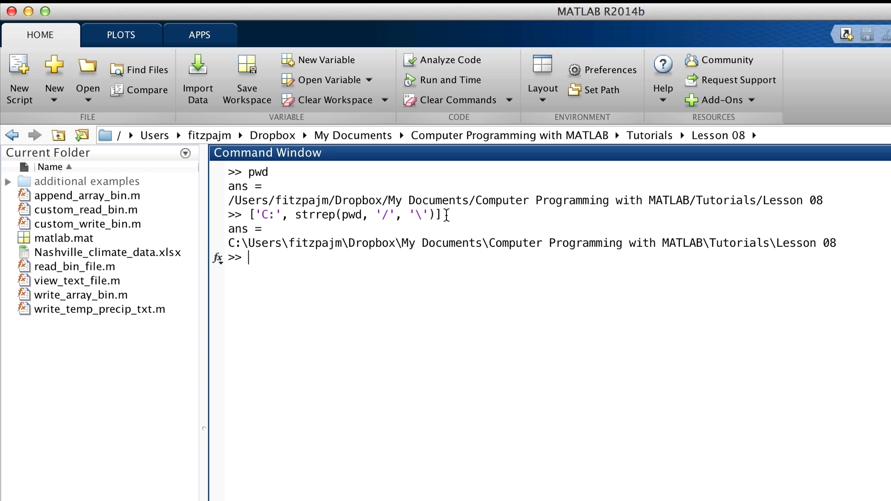
mouse_move(297, 288)
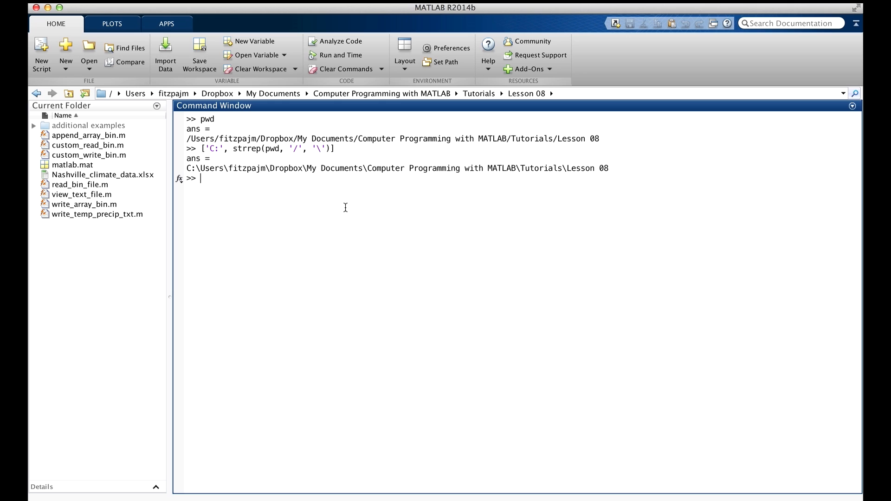
Store the folder listing from ls in contents and check it with whos.
type("ls")
type("whos contents")
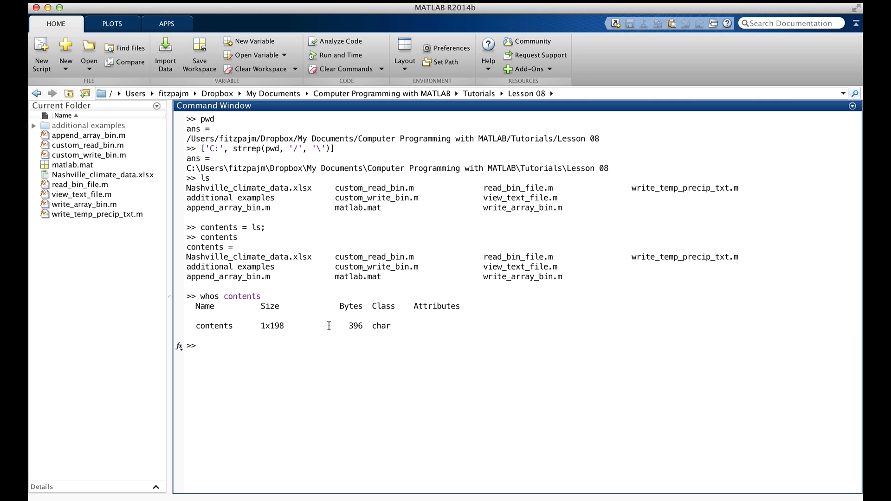
mouse_move(364, 346)
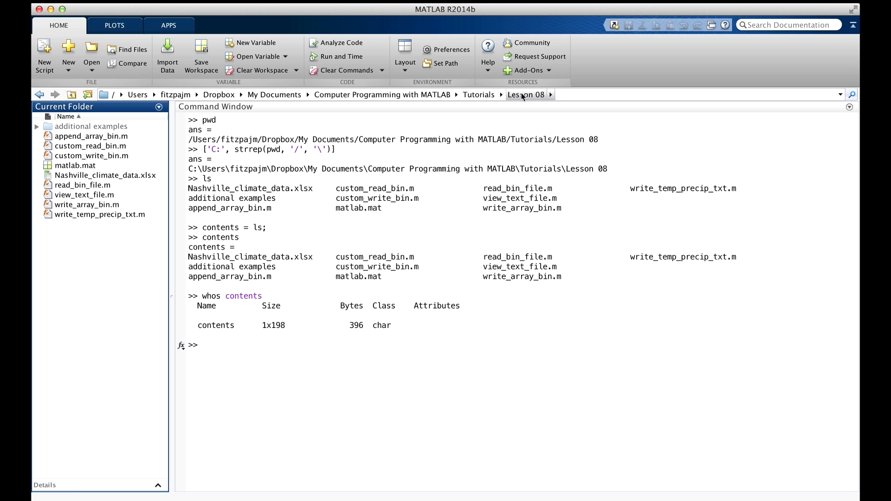
mouse_move(479, 95)
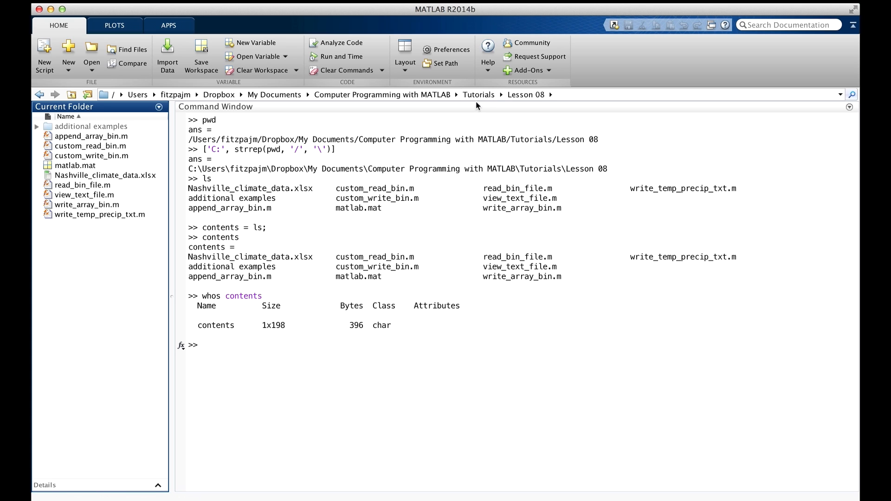
mouse_move(522, 111)
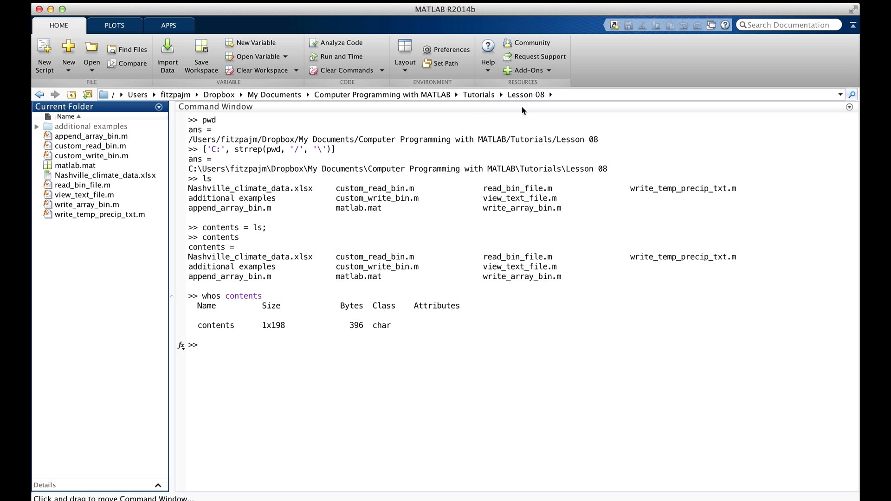
mouse_move(507, 123)
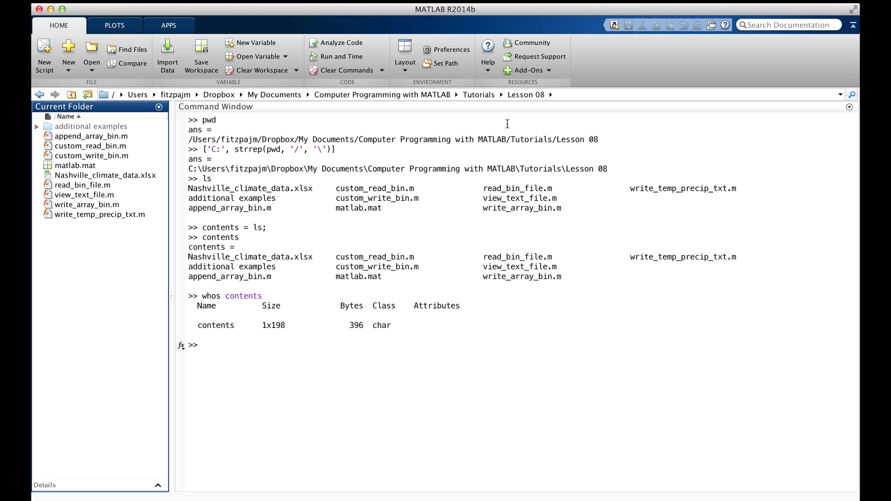
mouse_move(517, 112)
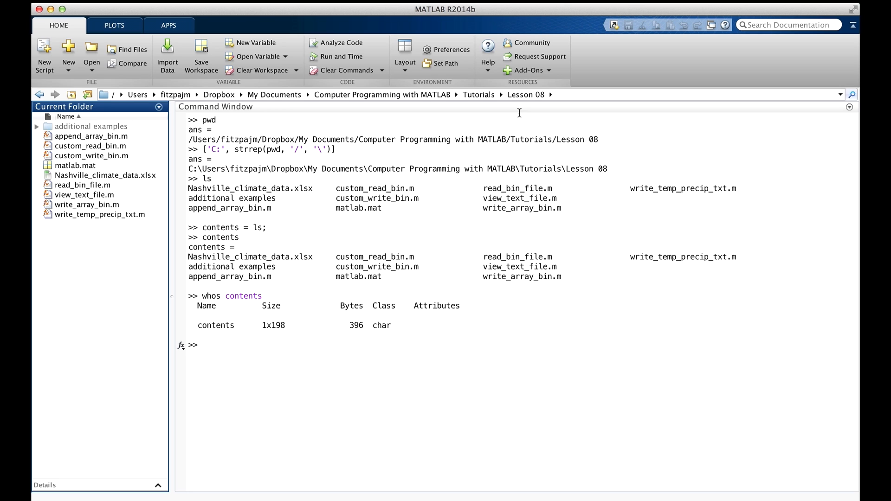
Assign the Tutorials path to parent_directory and cd into it.
type("parent_directory = '/Users/fitzpajm/Dropbox/My Documents/Computer Programming with MATLAB/Tutorials';")
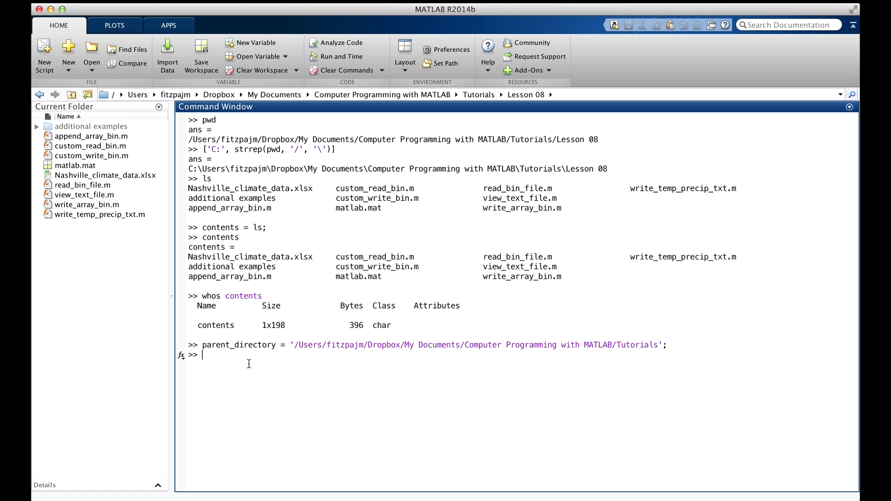
type("cd(pare")
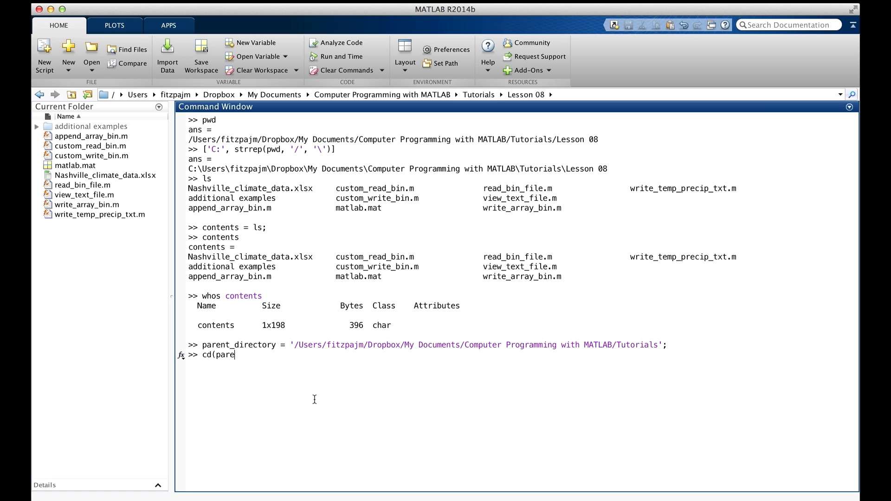
type("nt_directory)")
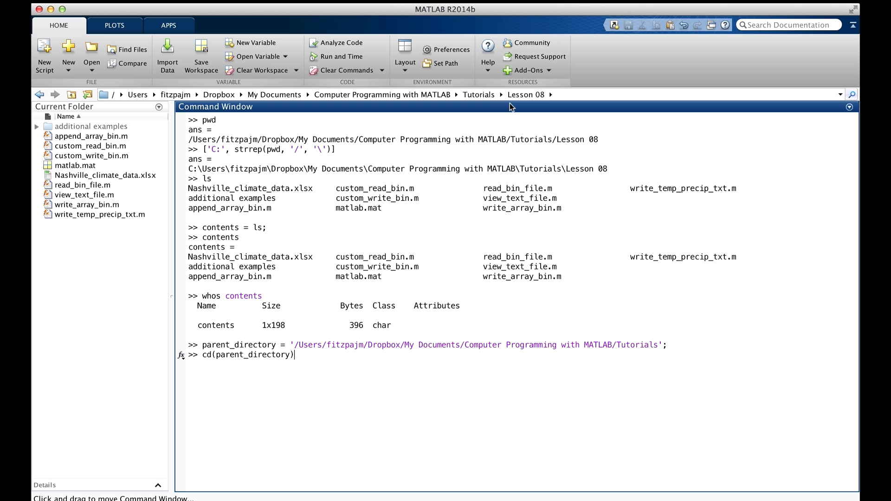
key("enter")
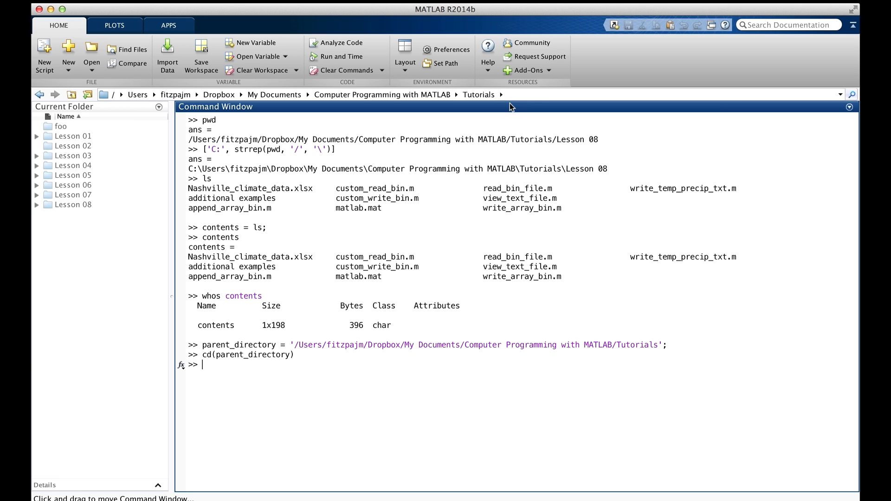
mouse_move(488, 104)
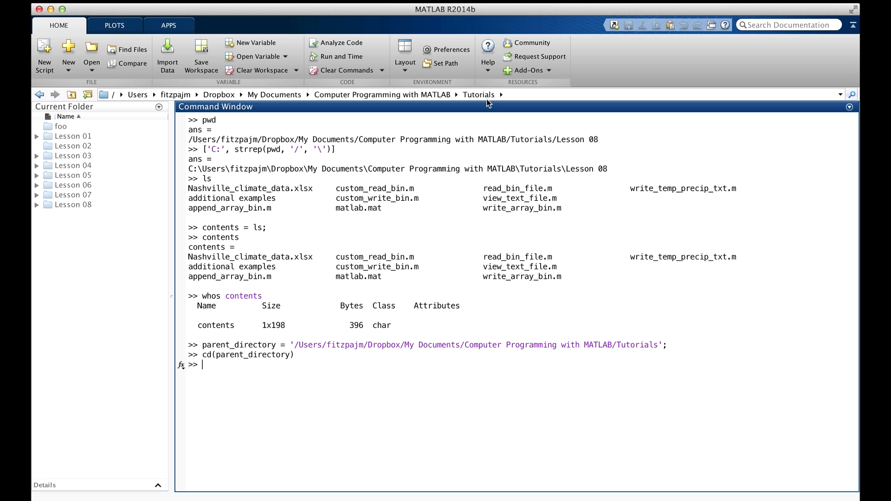
mouse_move(443, 132)
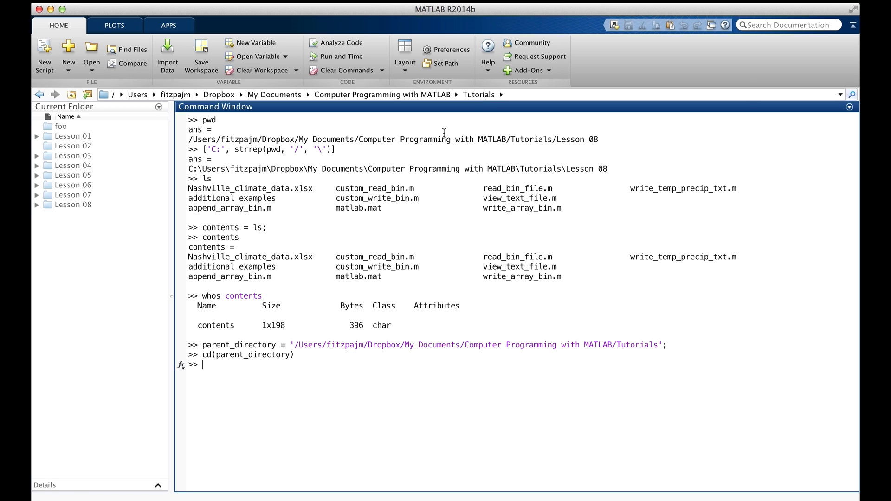
mouse_move(237, 370)
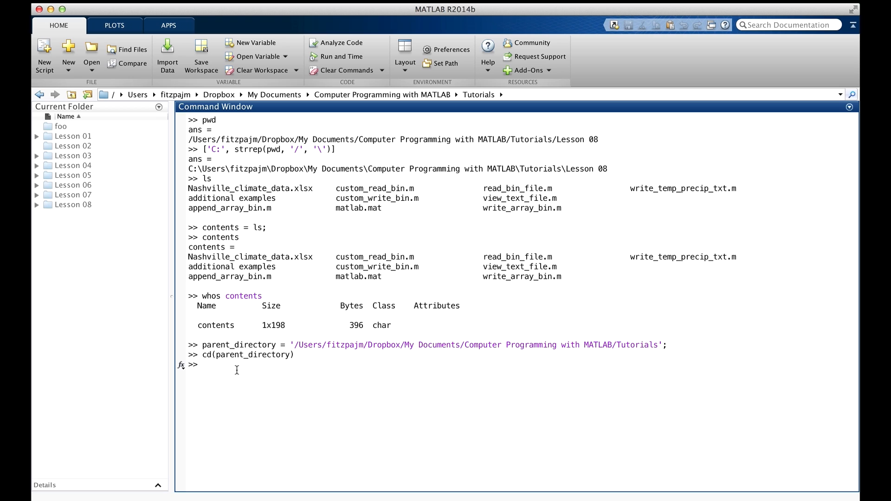
Run cd('Lesson 08') to return to the Lesson 08 folder.
type("cd('Lesson 08')")
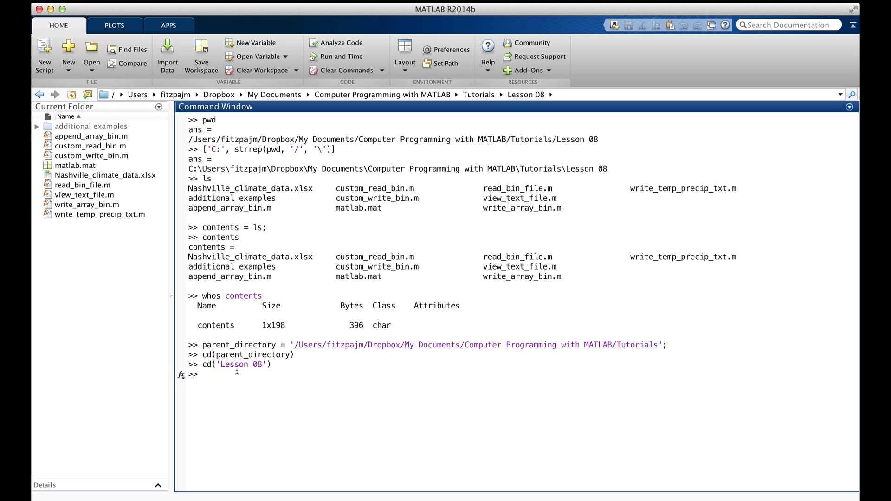
mouse_move(527, 70)
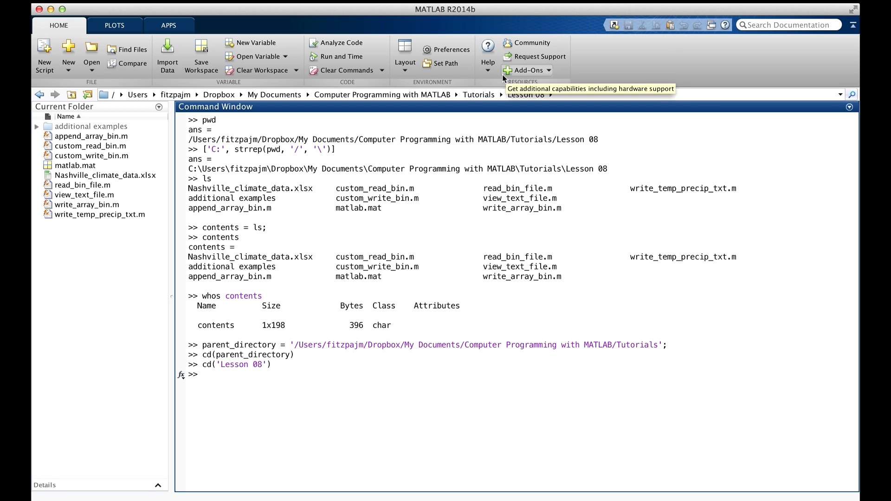
mouse_move(488, 104)
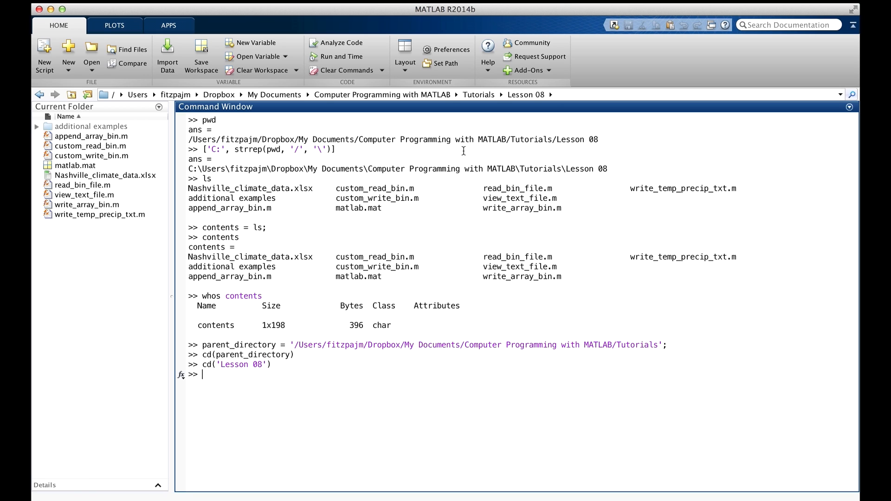
mouse_move(455, 197)
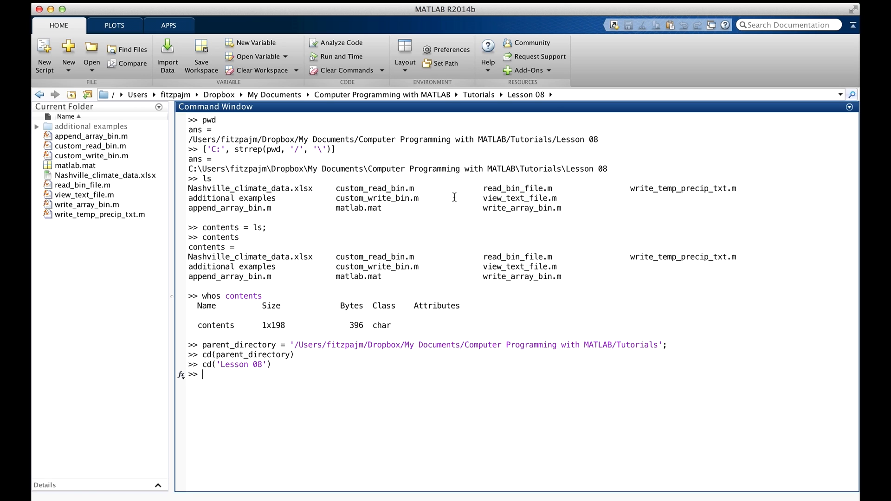
mouse_move(496, 370)
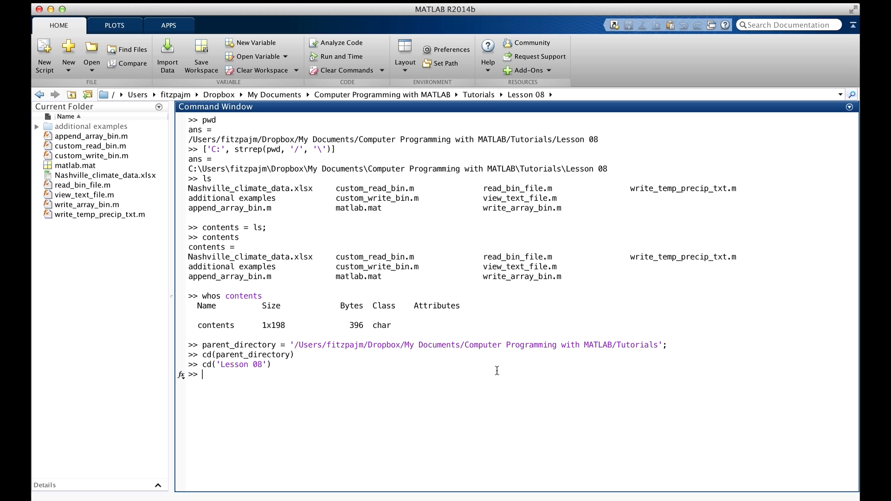
Run cd('..') to move up to the Tutorials folder.
type("cd('..')")
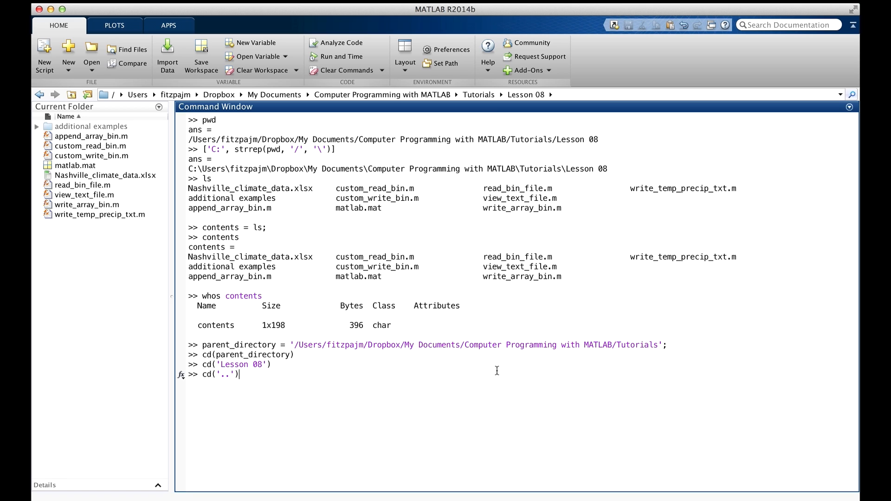
key("enter")
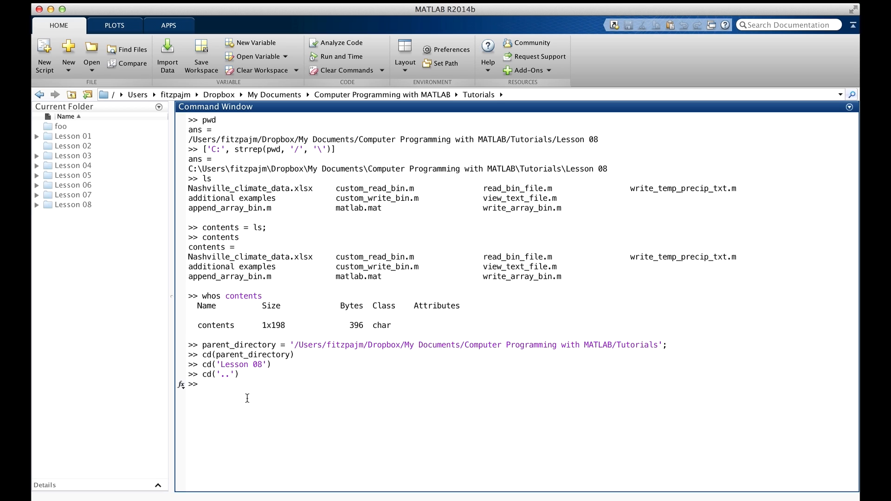
List Tutorials' Lesson folders with ls, then Lesson 07's files with ls('Lesson 07').
type("ls")
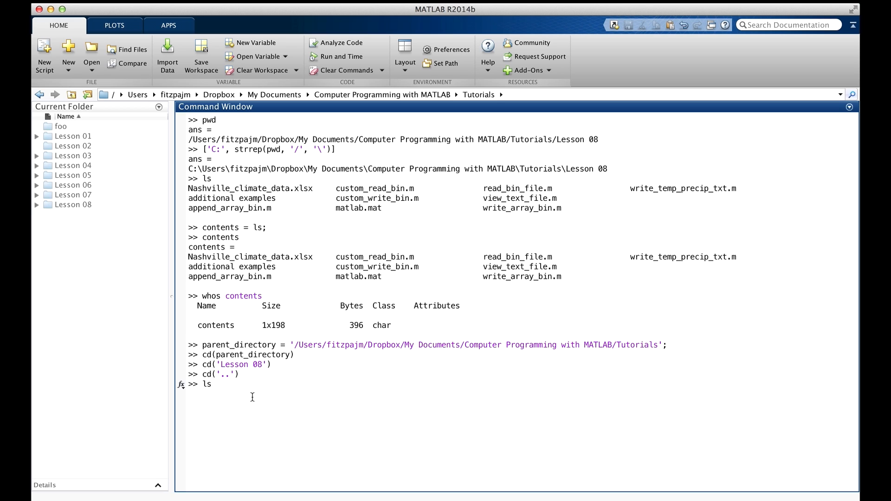
key("Return")
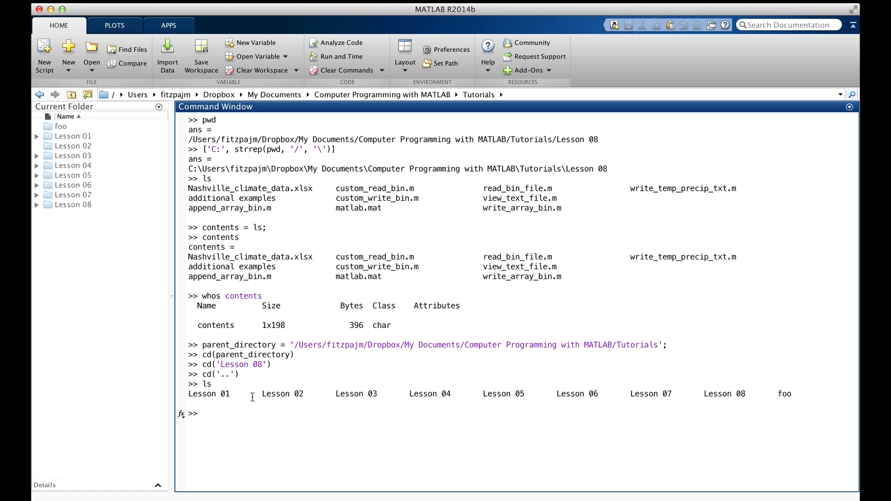
type("ls('Lesson 07'")
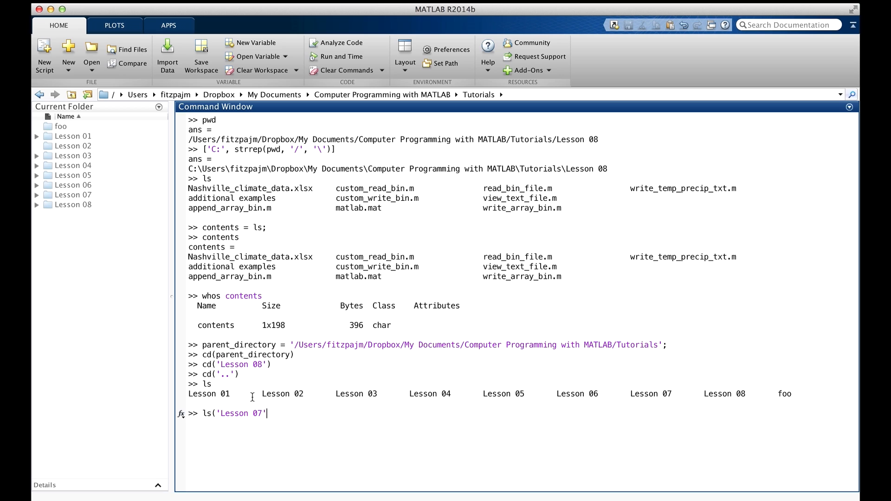
key("enter")
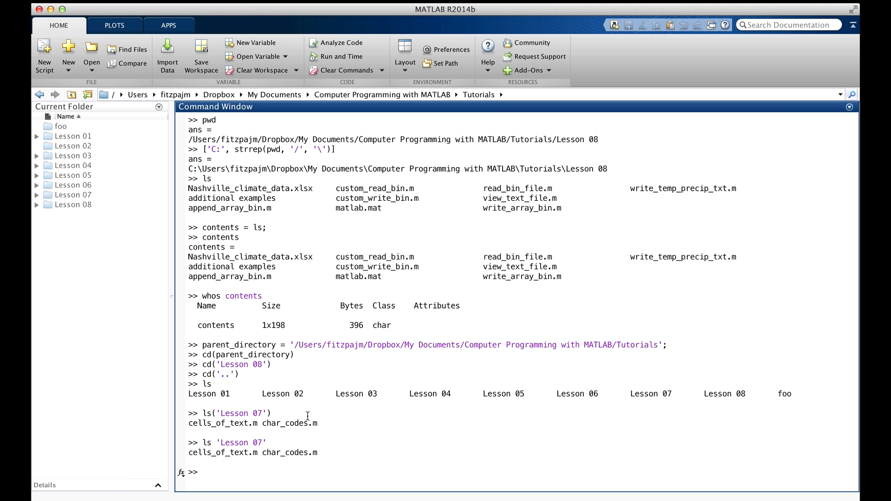
Show sqrt help via help sqrt and help('sqrt'), then cd('Lesson 08').
type("help sqrt")
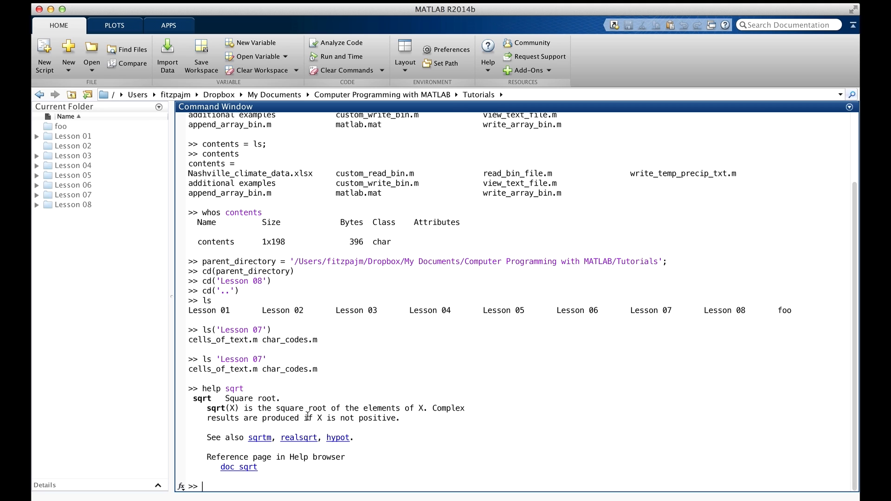
type("help('sqrt')")
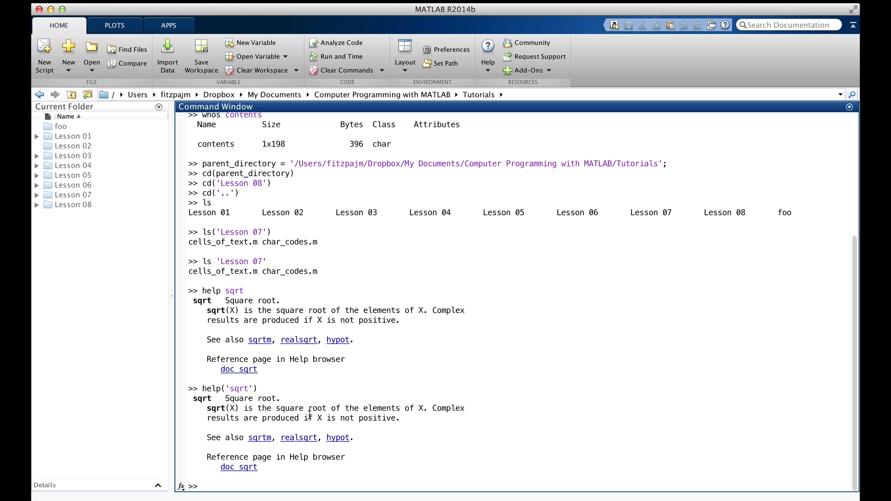
type("cd('Lesso")
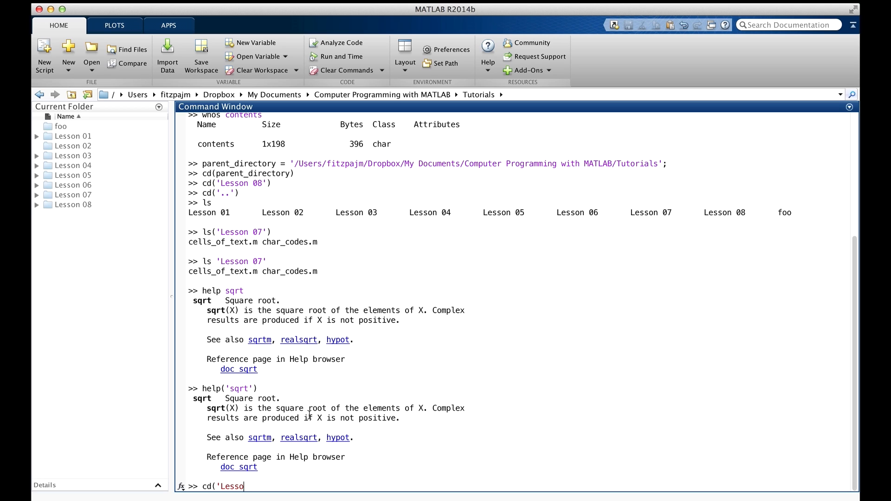
key("enter")
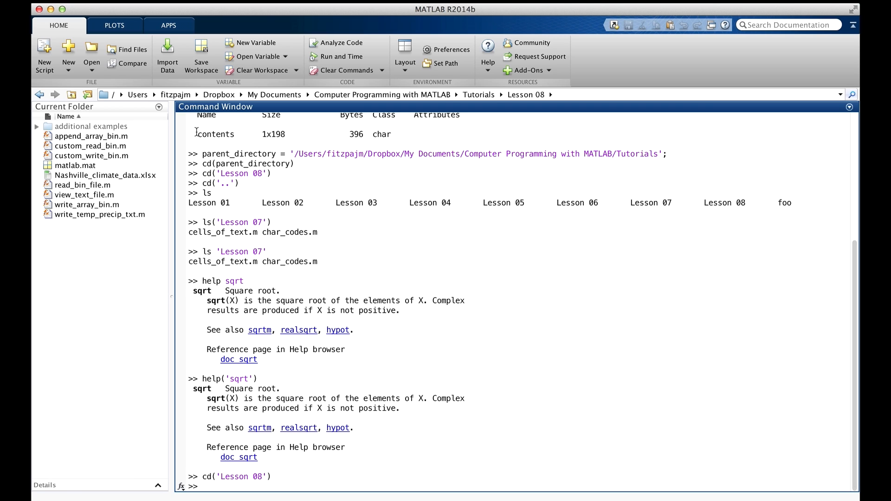
mouse_move(91, 126)
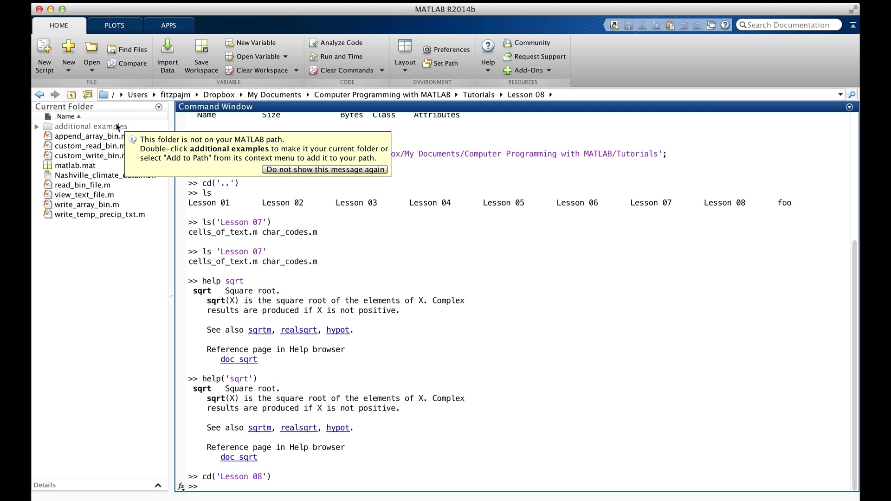
Enter the additional examples folder, then run cd('../..') to reach Tutorials.
left_click(91, 126)
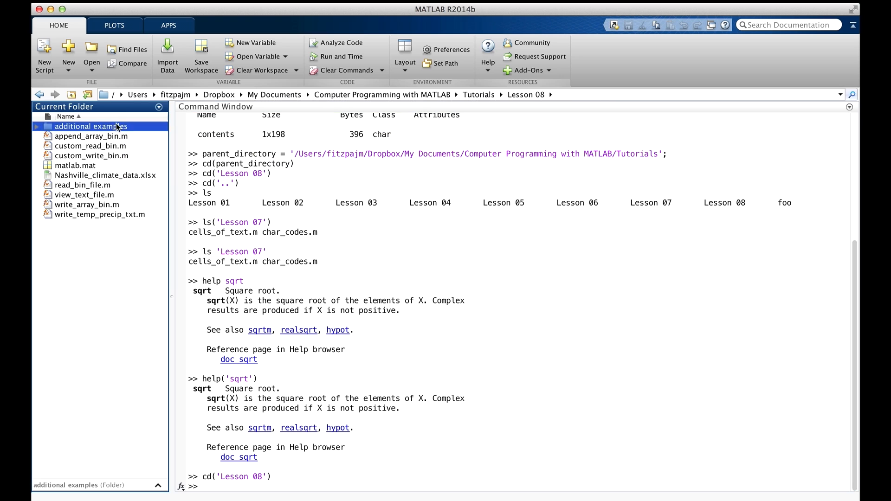
double_click(91, 126)
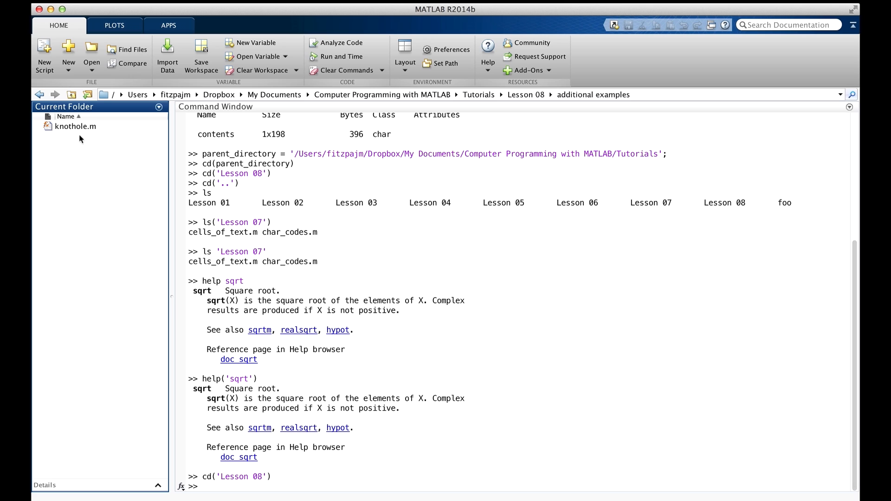
mouse_move(80, 135)
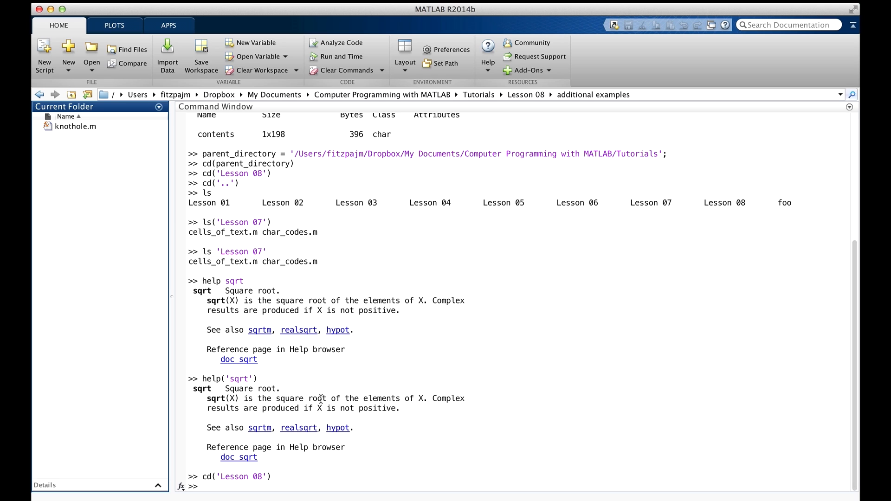
mouse_move(560, 119)
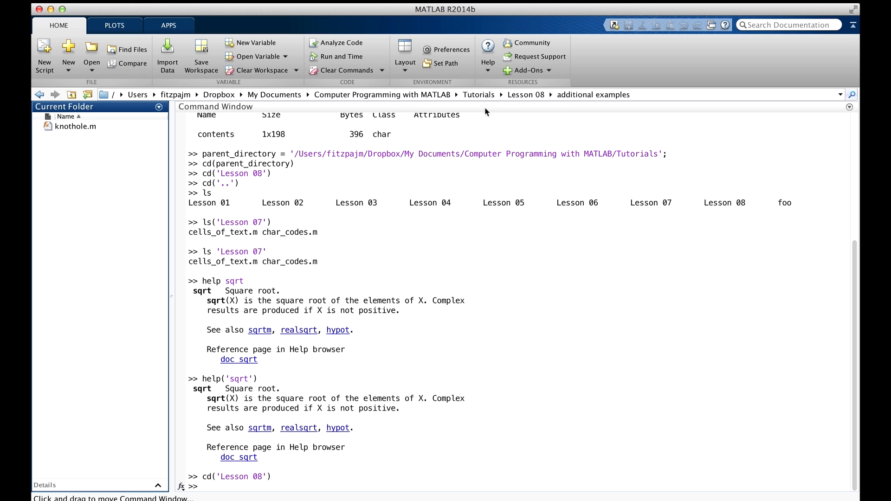
mouse_move(458, 262)
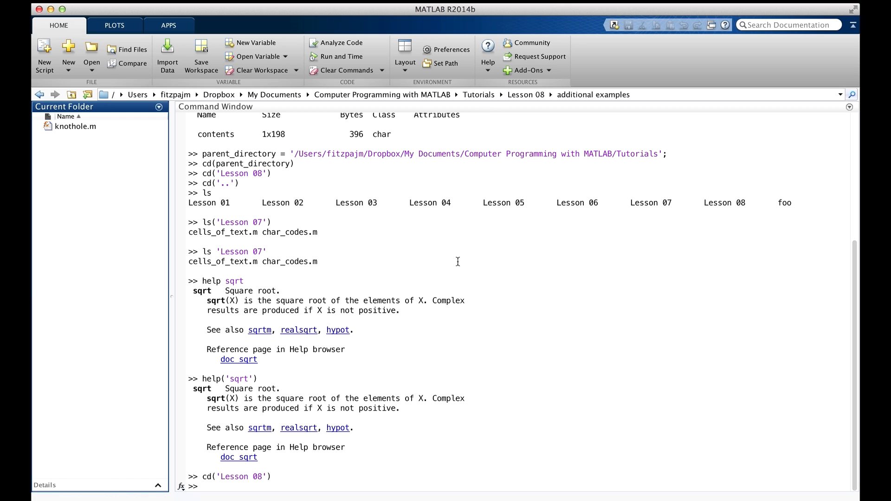
type("cd(")
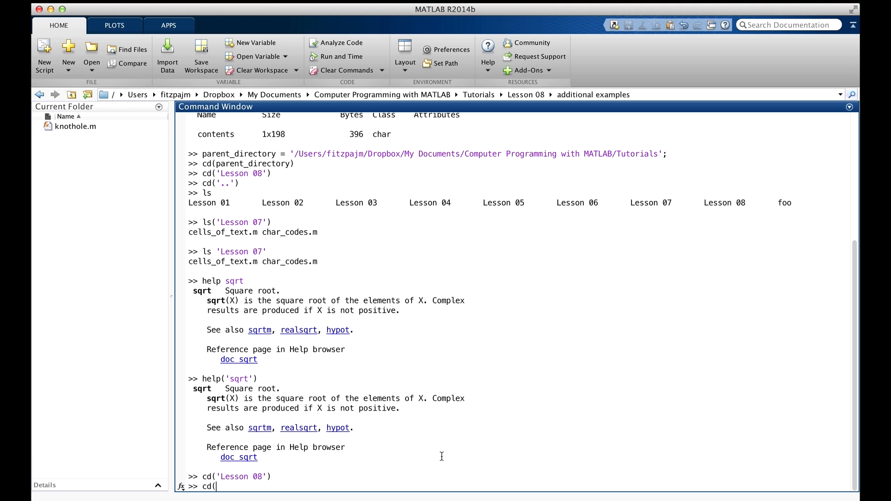
type("'../..')")
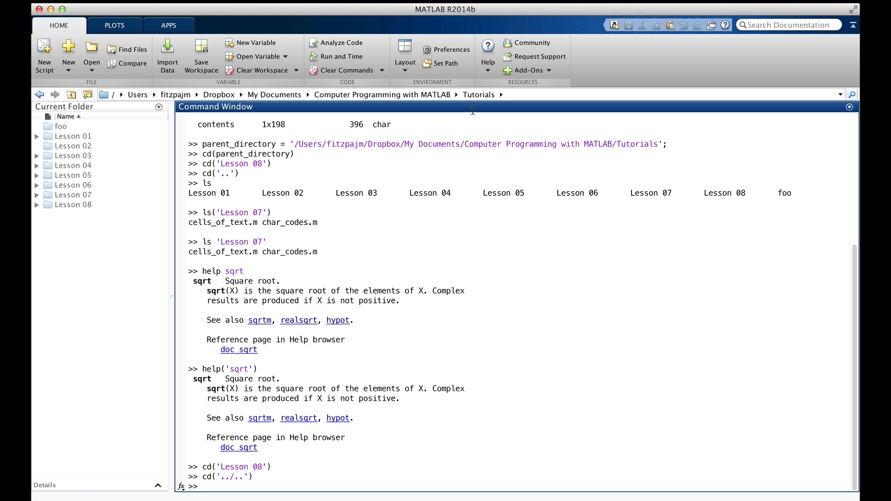
mouse_move(239, 495)
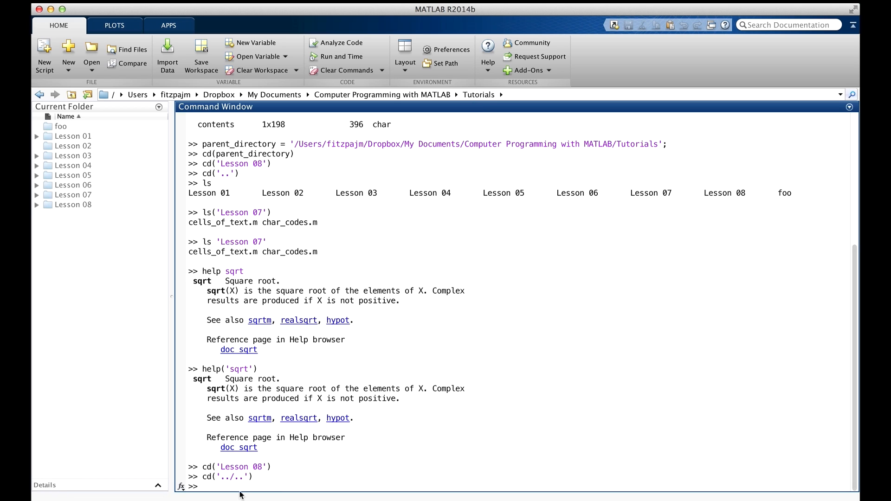
mouse_move(235, 486)
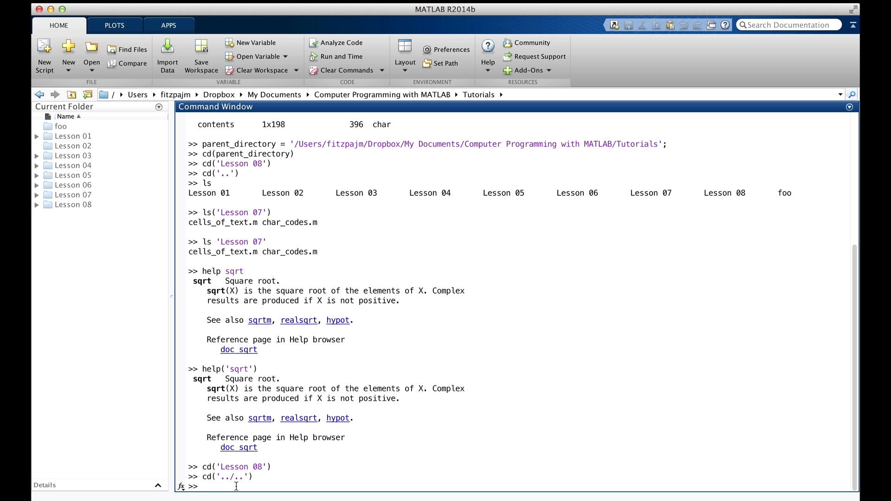
Create new_folder with mkdir('new_folder'), then remove it with rmdir('new_folder').
type("mkdir('new_folder'")
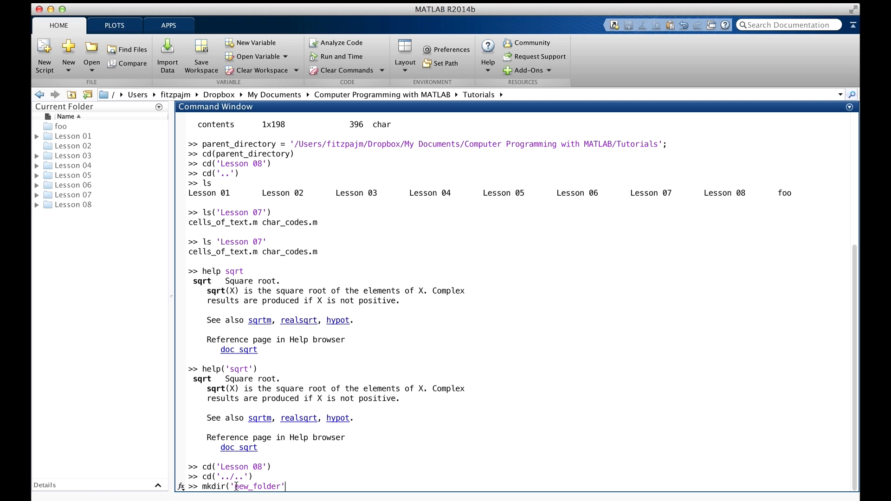
key("enter")
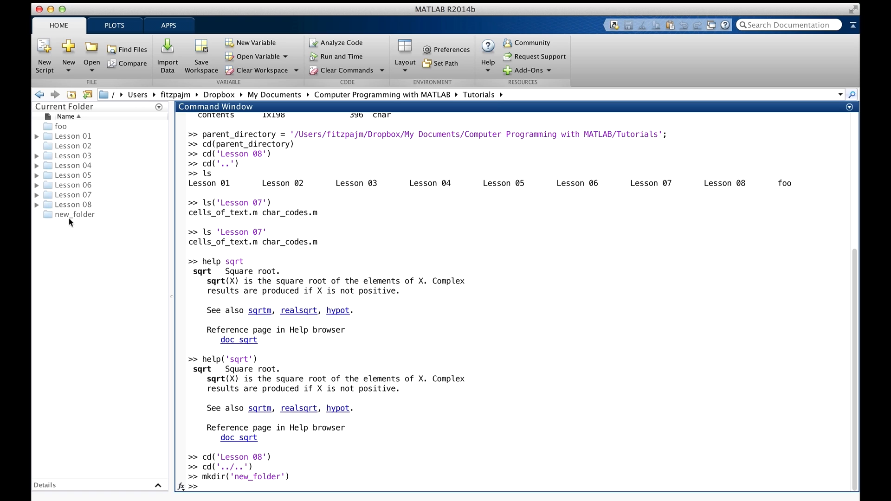
type("rmdir('new_folder")
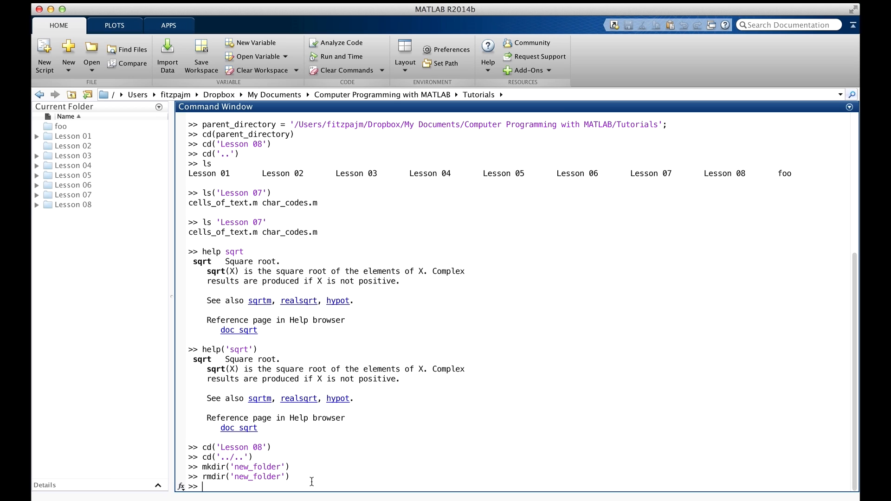
mouse_move(81, 222)
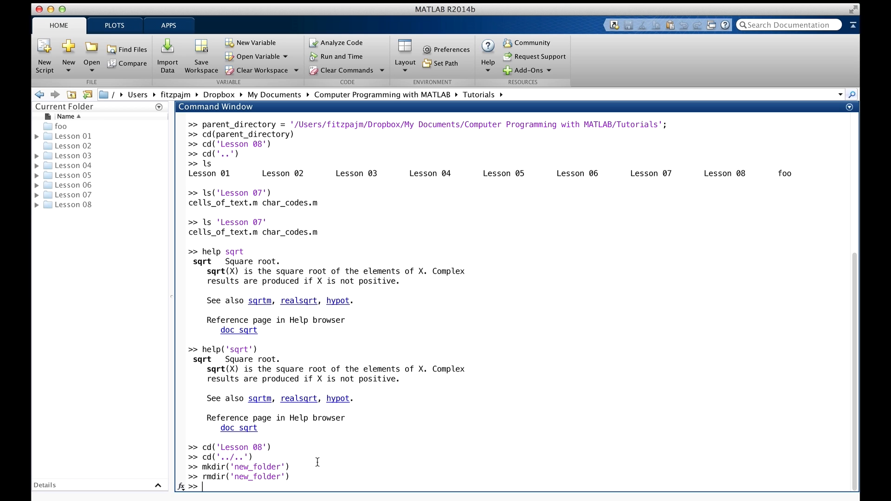
Change the current folder to 'Lesson 08' with cd.
type("cd 'Lesson 08'")
type("rmdir('additional examples')")
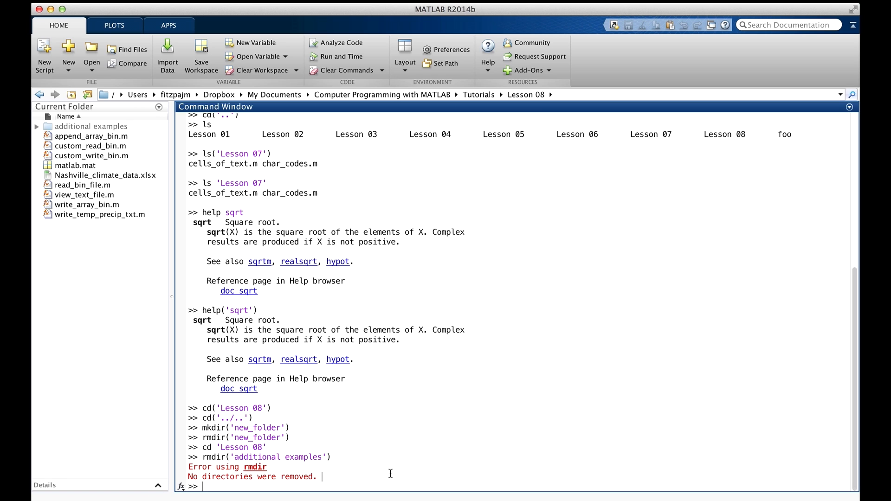
mouse_move(446, 50)
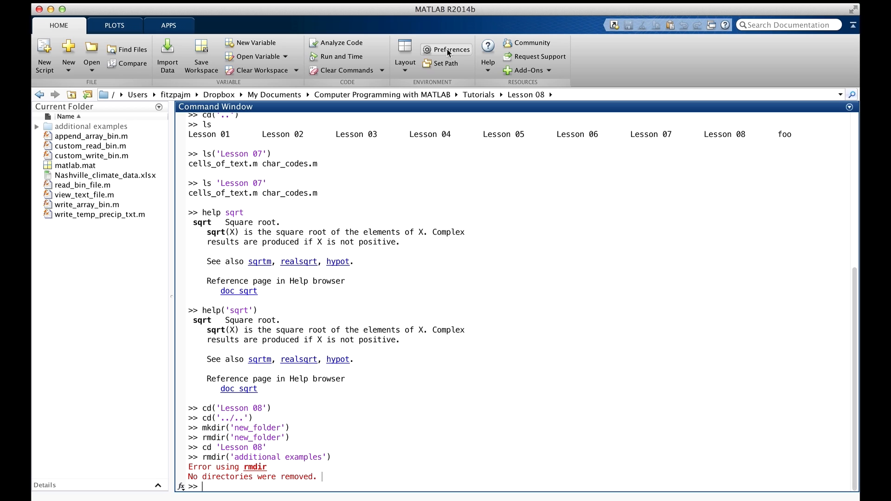
mouse_move(451, 50)
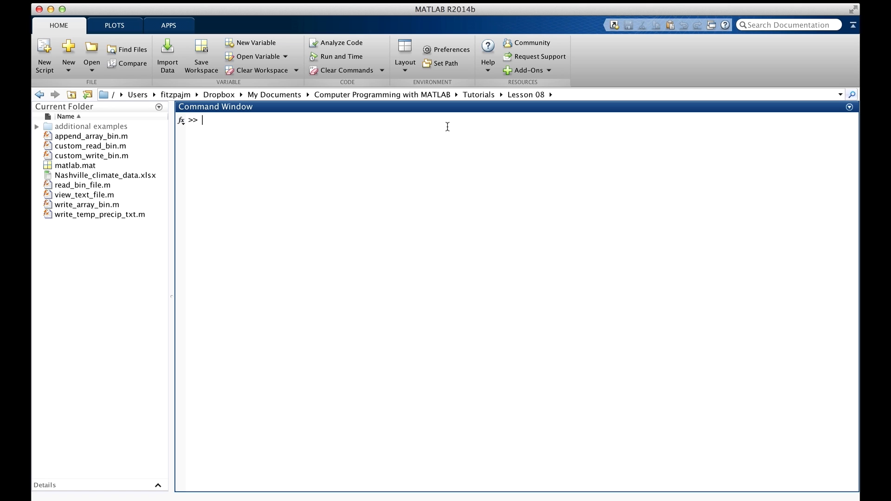
List the workspace variables with whos, save them to matlab.mat, then load it.
type("whos")
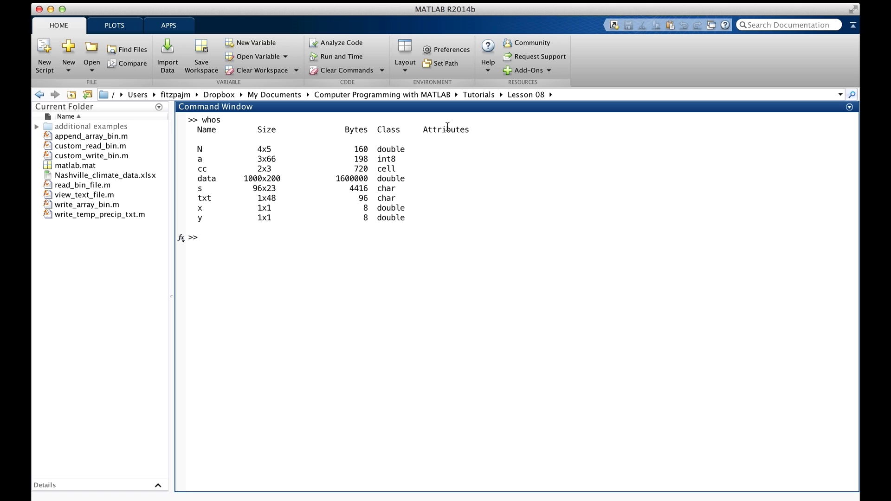
type("save")
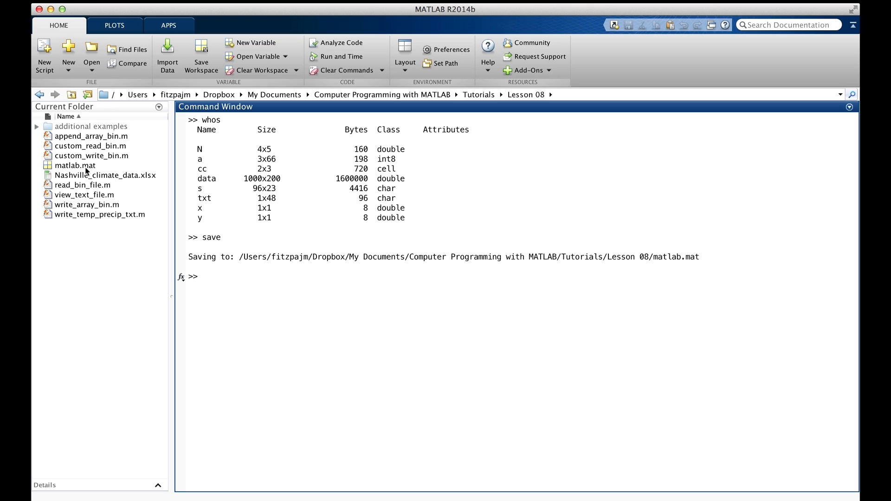
mouse_move(105, 169)
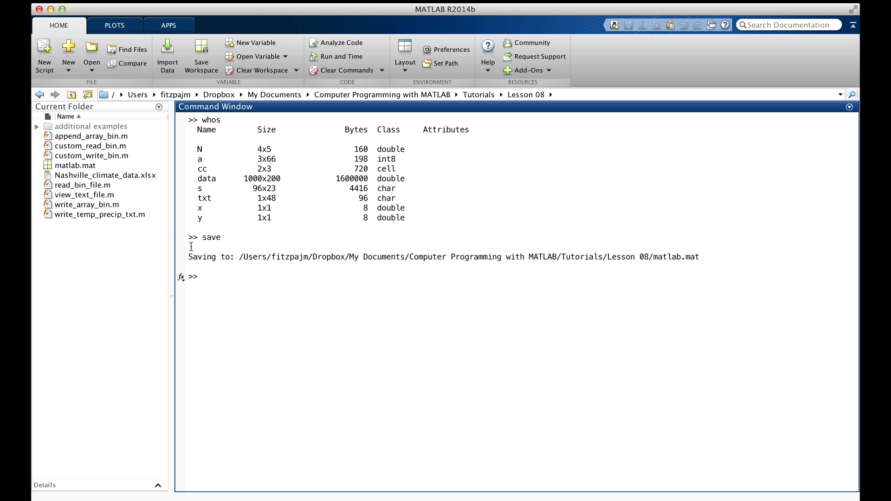
mouse_move(421, 223)
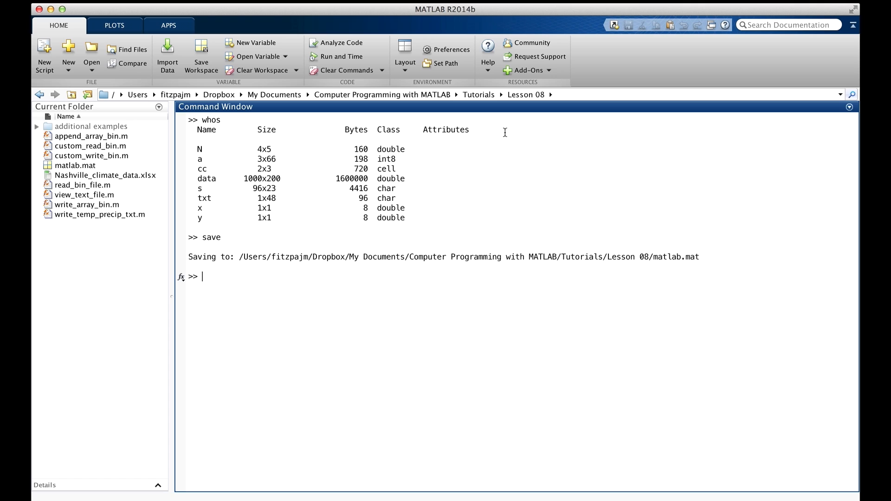
type("load")
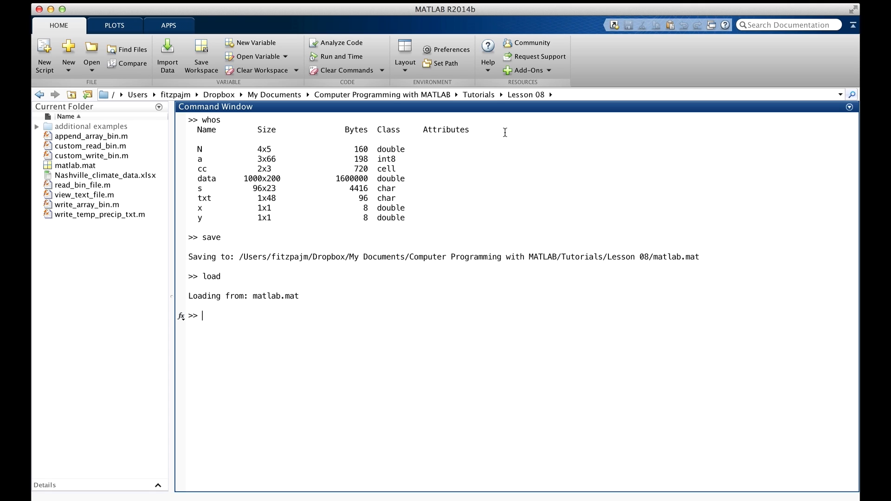
Check the eight variables with whos, then clear the workspace.
type("whos")
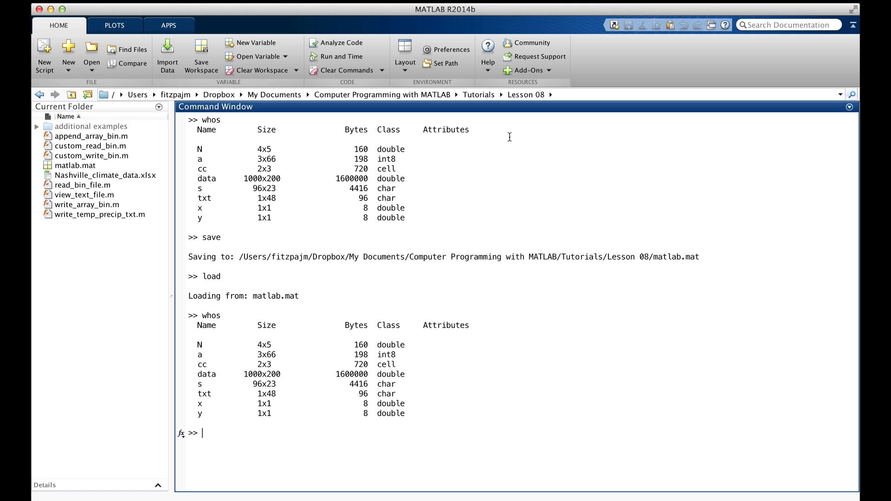
type("clear")
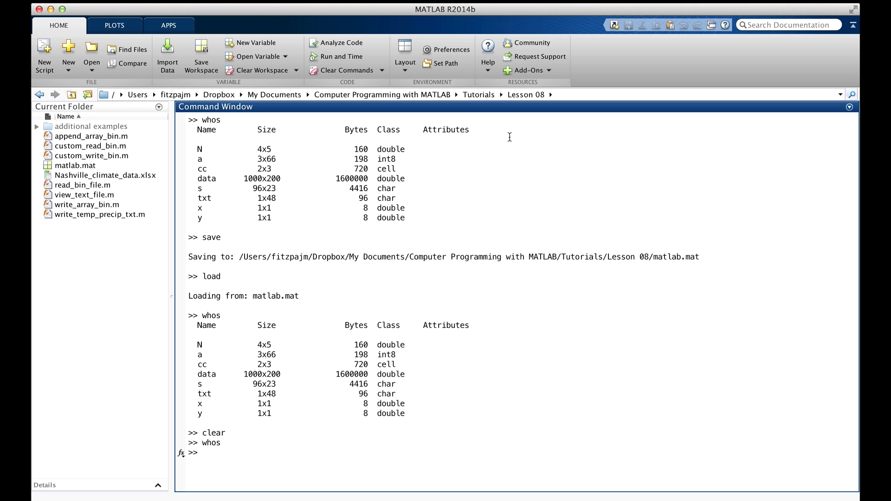
Reload all eight variables from matlab.mat into the empty workspace.
type("load")
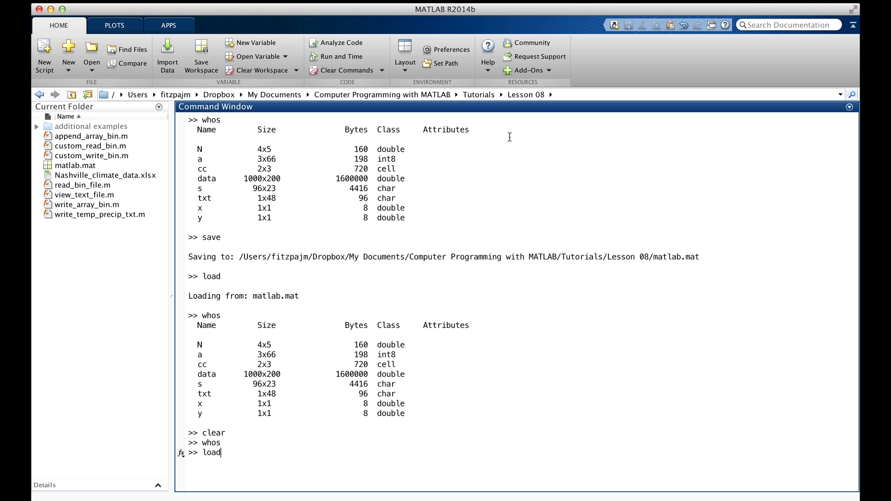
key("enter")
type("whos")
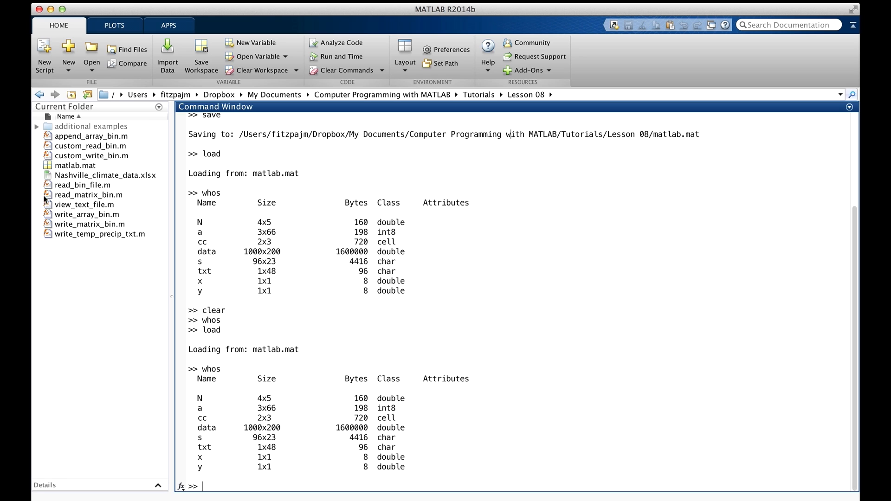
mouse_move(74, 172)
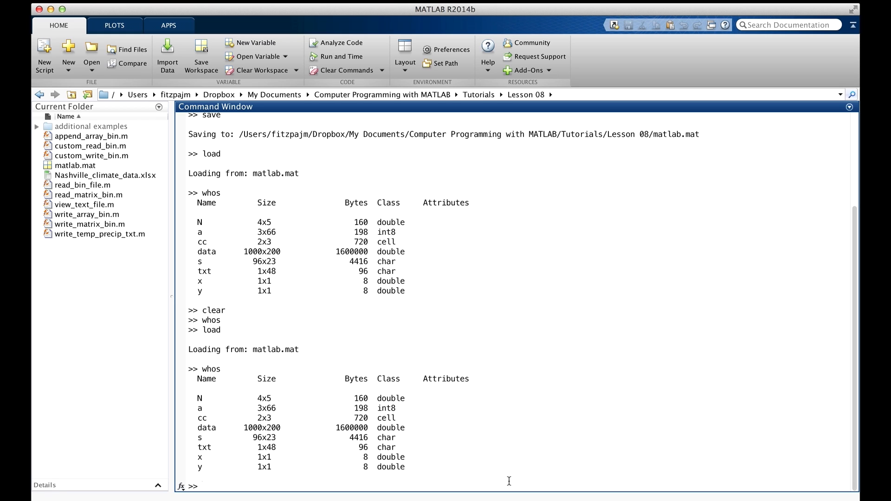
Save only data, s and a to my_data_file.mat.
type("save my_data_file data s a")
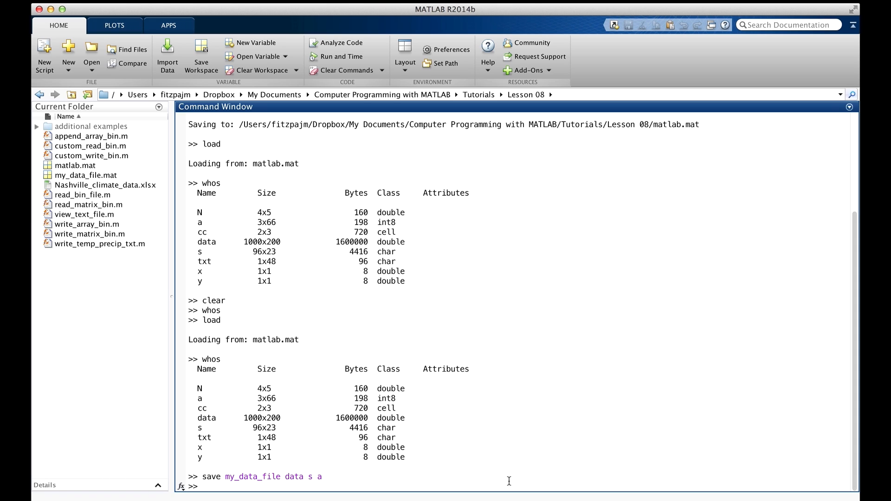
mouse_move(107, 196)
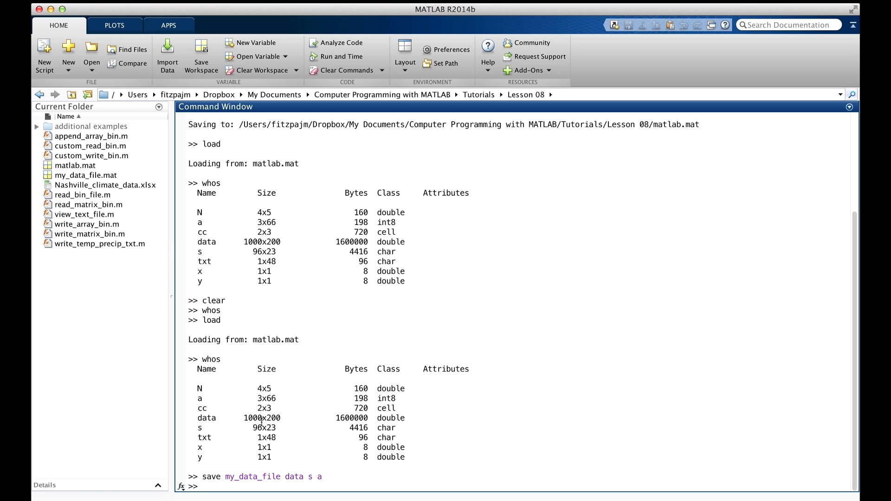
mouse_move(329, 480)
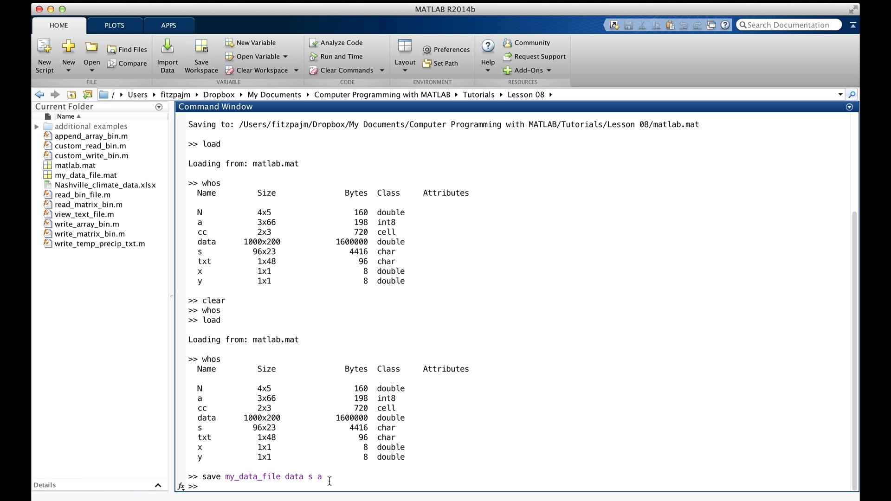
Clear the workspace, load my_data_file to restore a, data and s, and start another load.
type("clear")
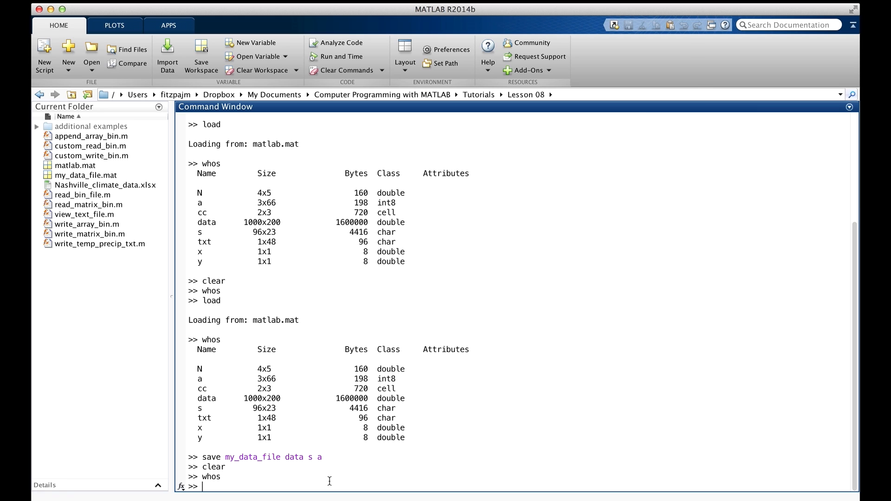
type("load")
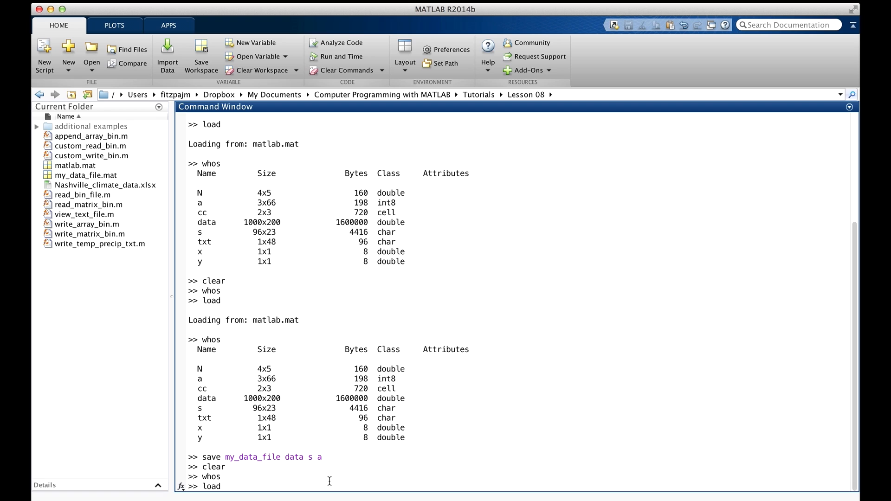
type("my_data_file")
type("whos")
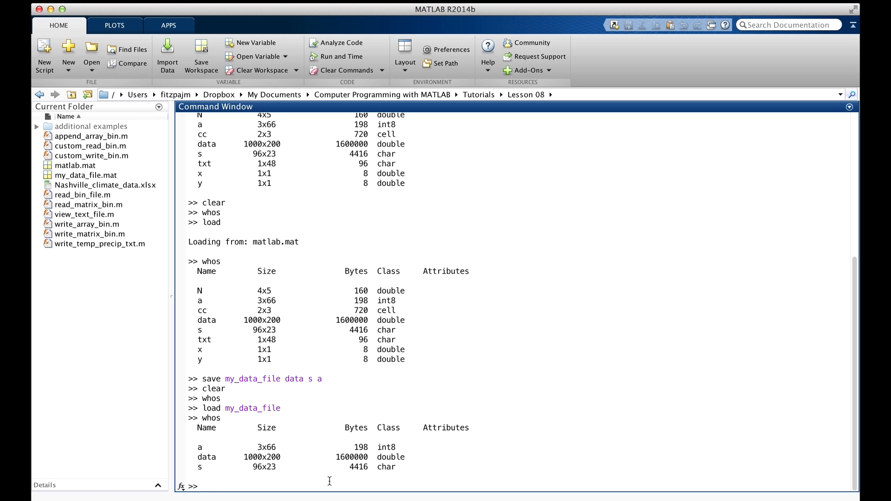
type("load my_")
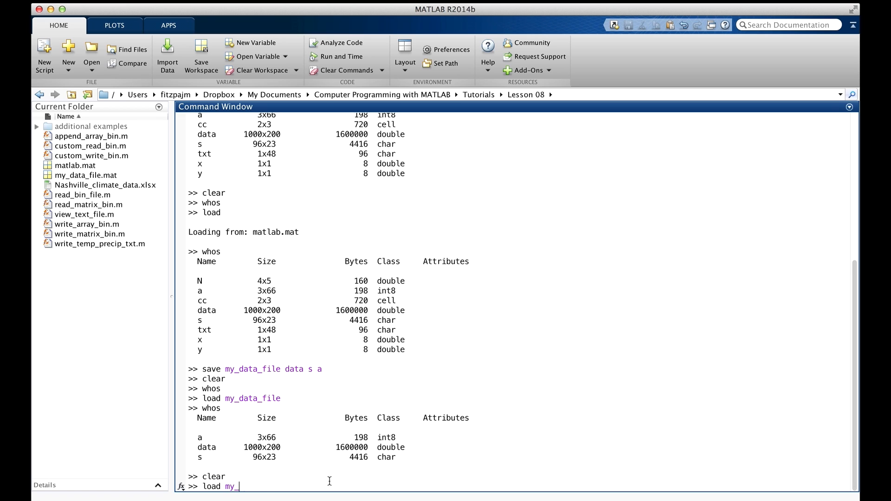